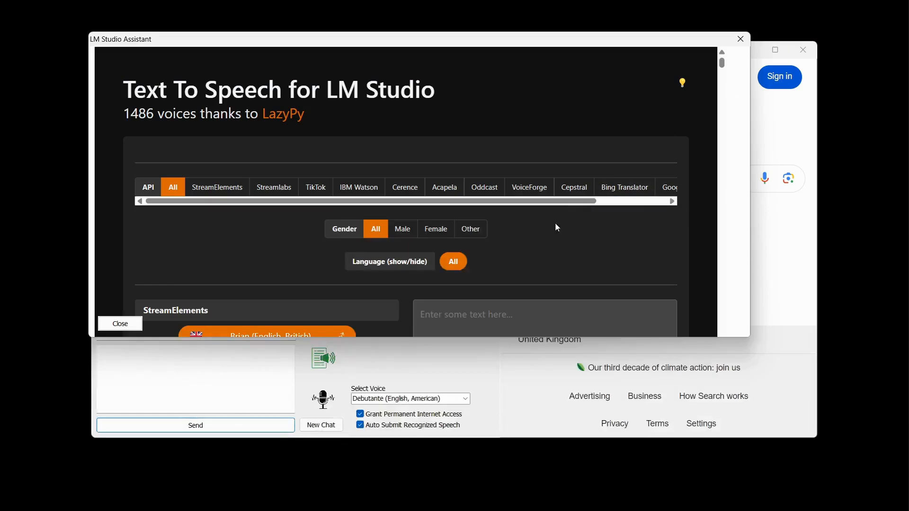
# - Browse the voice catalogue, then filter to TikTok voices and scroll their list
pyautogui.scroll(-3)
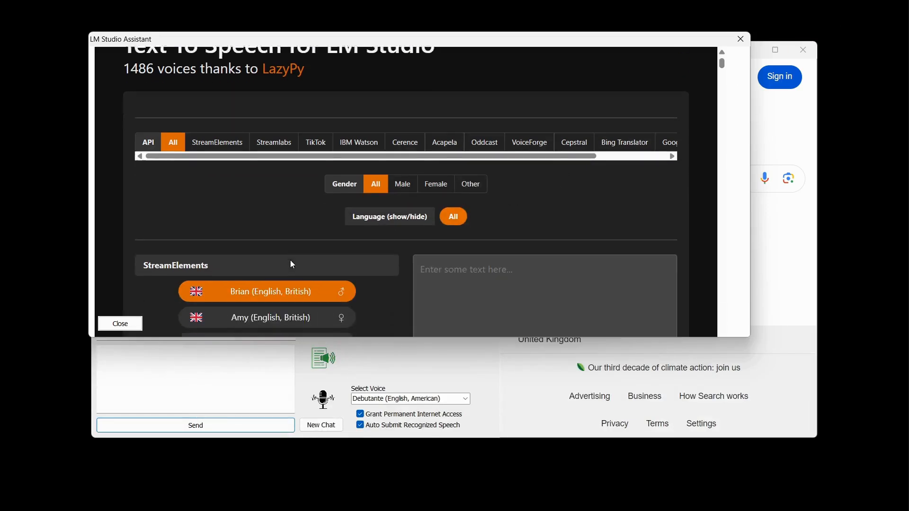
pyautogui.scroll(-3)
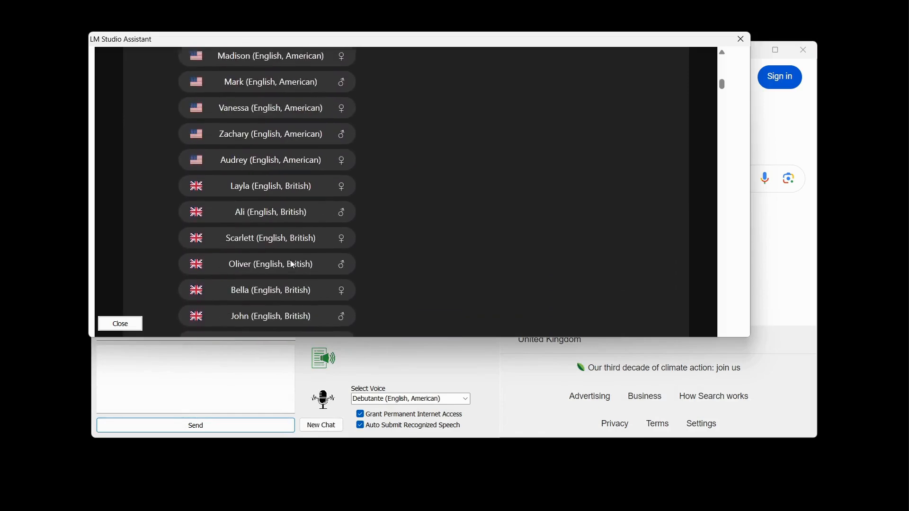
pyautogui.scroll(3)
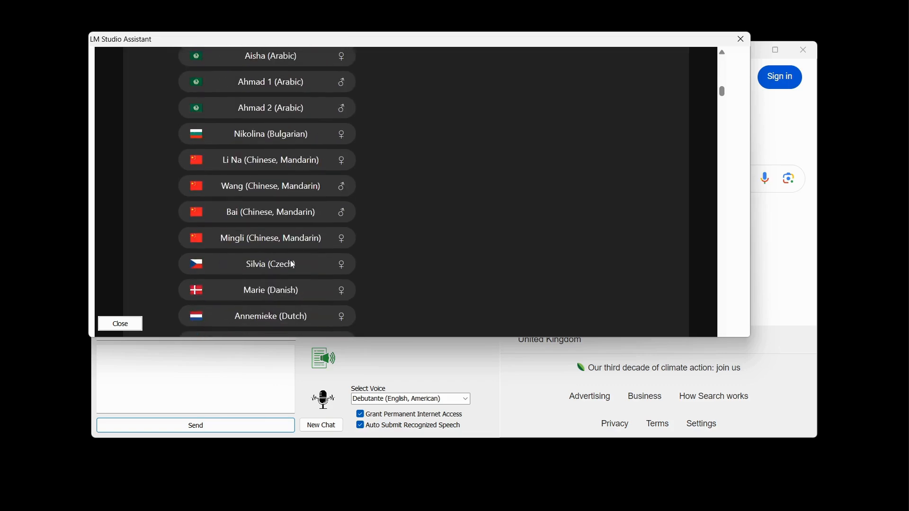
pyautogui.scroll(-3)
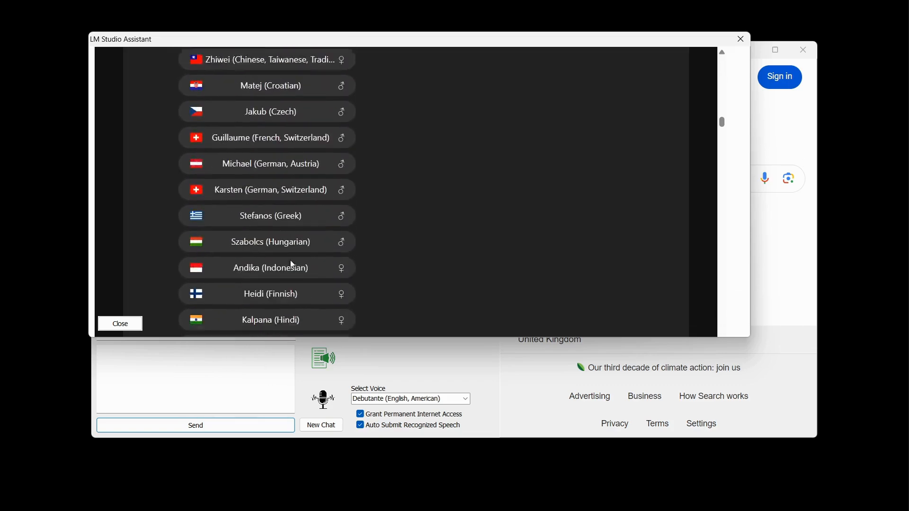
pyautogui.scroll(-3)
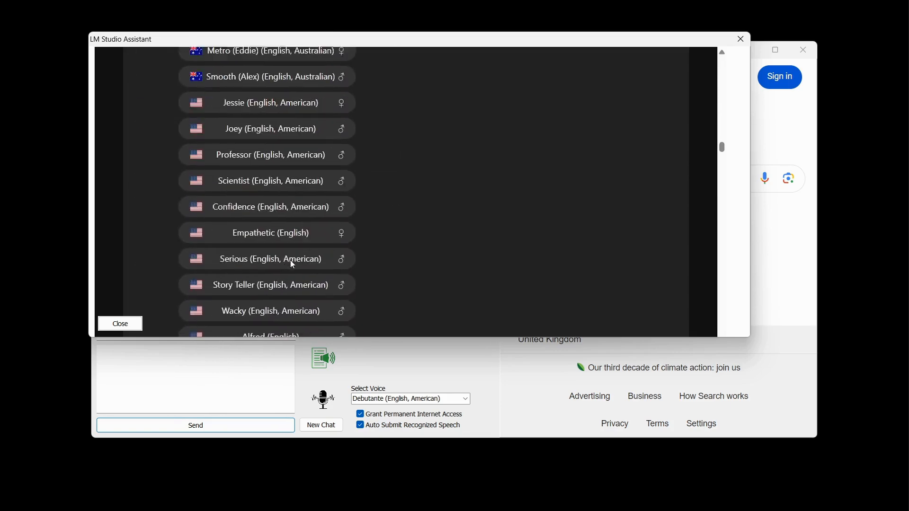
pyautogui.scroll(-3)
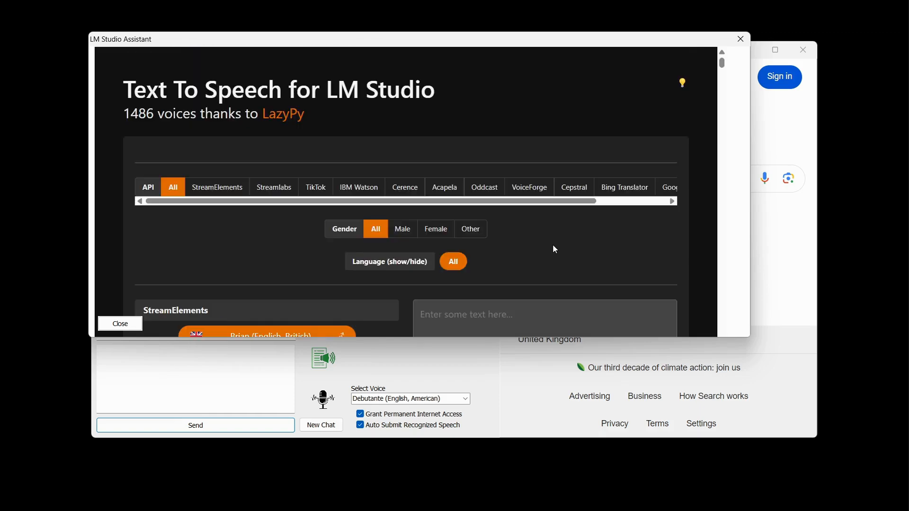
pyautogui.click(315, 186)
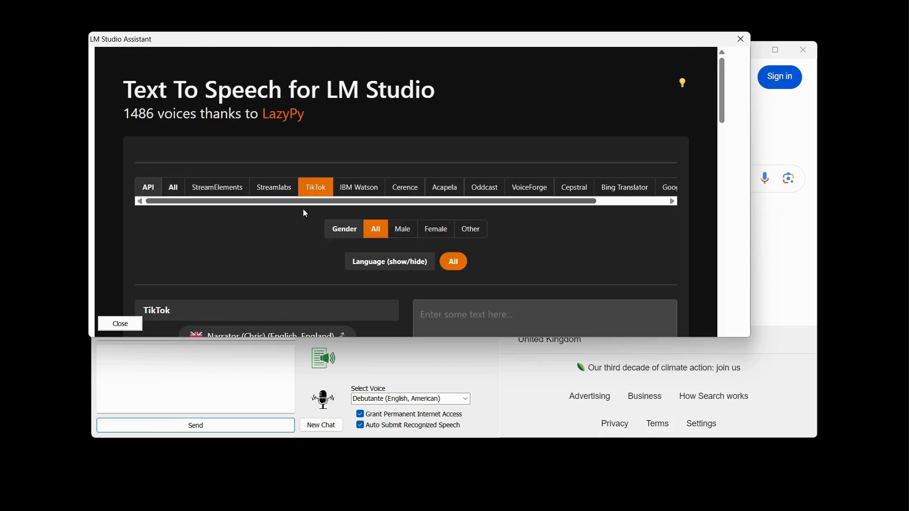
pyautogui.scroll(-3)
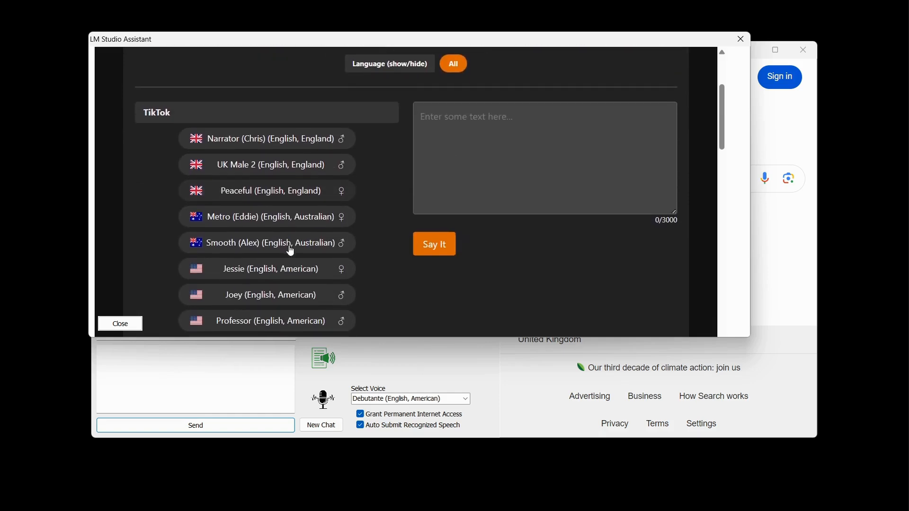
pyautogui.scroll(-3)
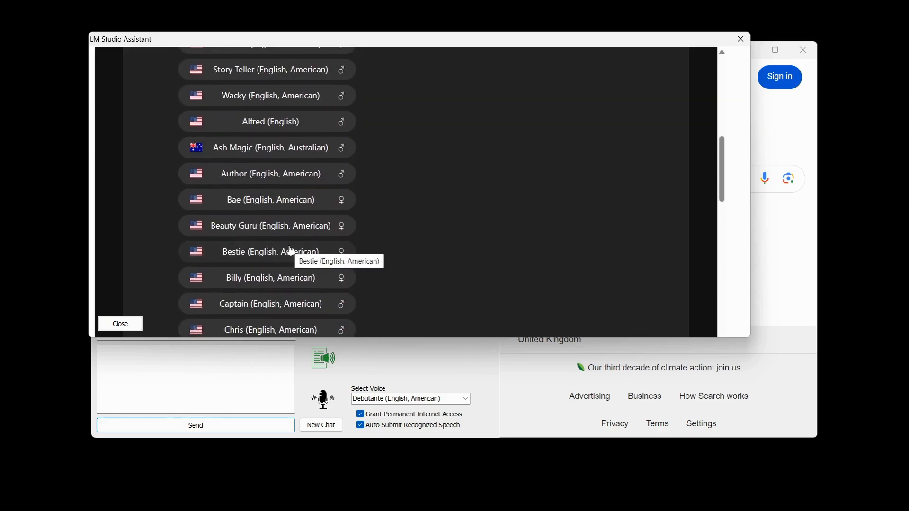
pyautogui.scroll(-3)
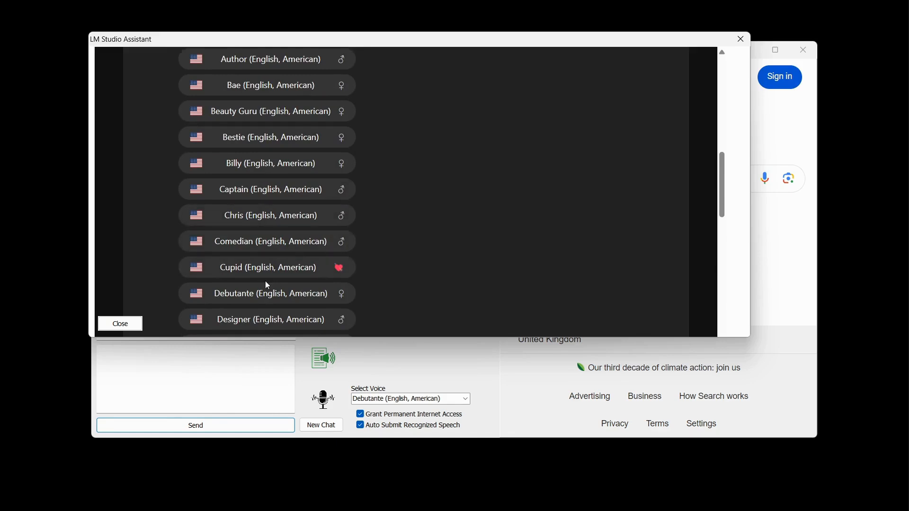
pyautogui.scroll(-3)
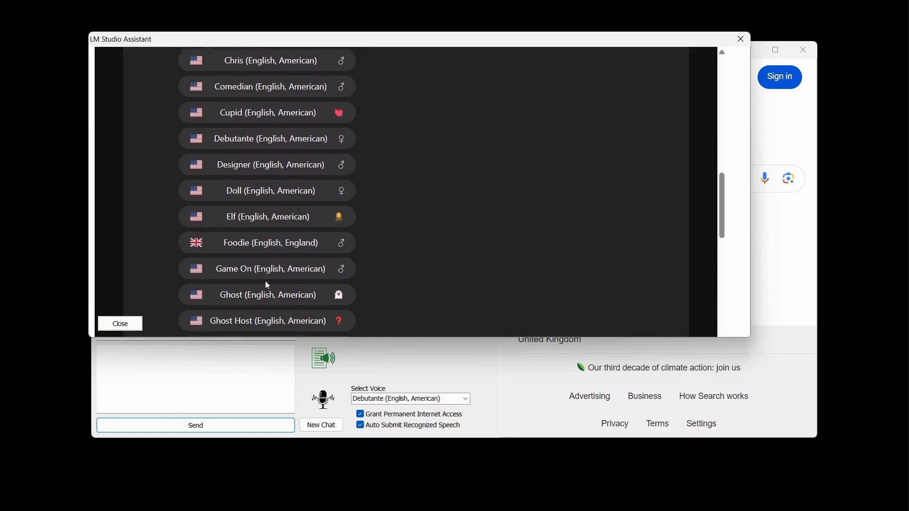
pyautogui.scroll(-3)
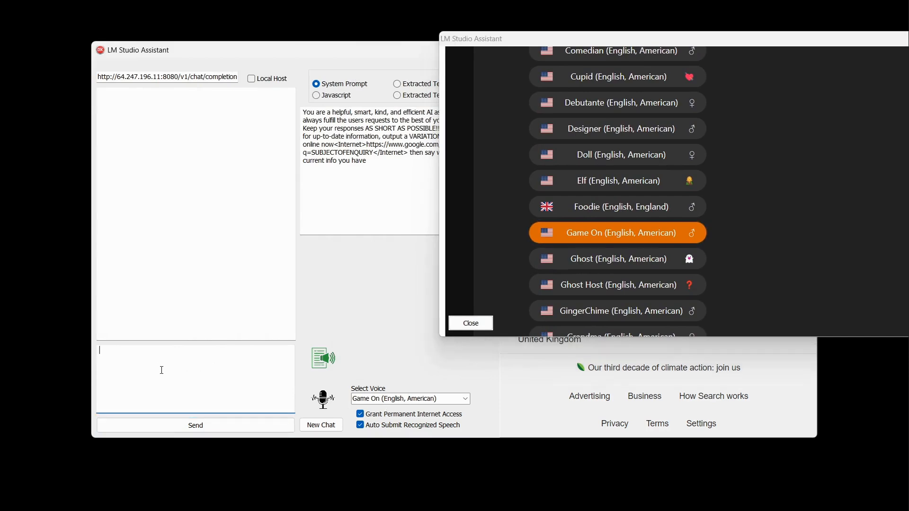
# - Send 'tell me a story' with the Game On voice selected
pyautogui.write('tell me a s')
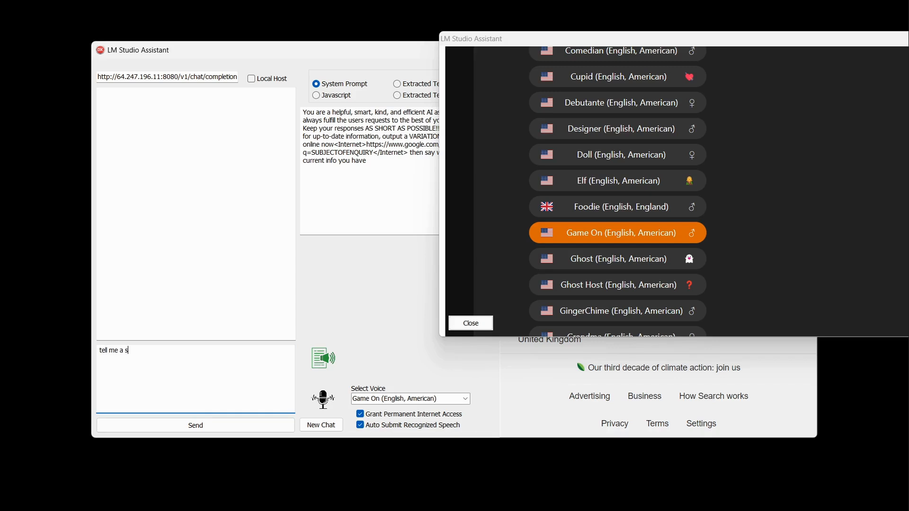
pyautogui.write('tory')
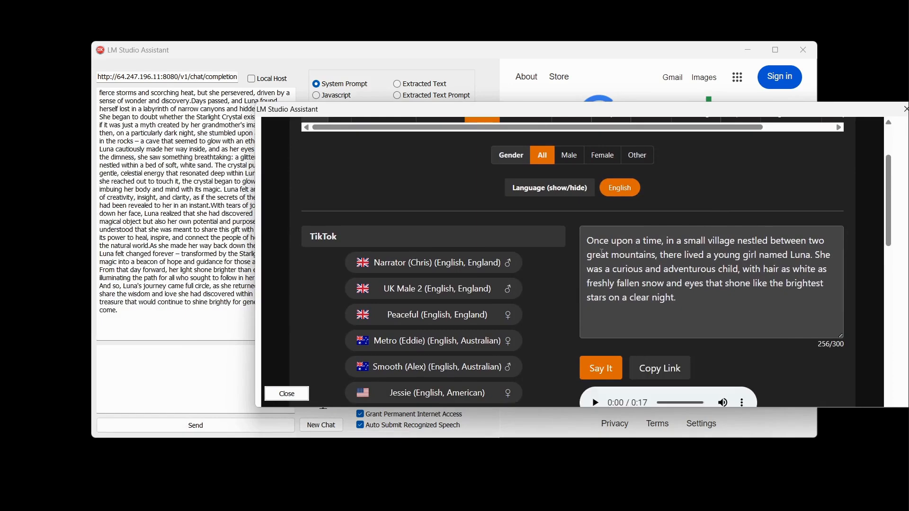
# - Play the story's opening aloud, then switch the voice to Scientist (English, American)
pyautogui.click(593, 402)
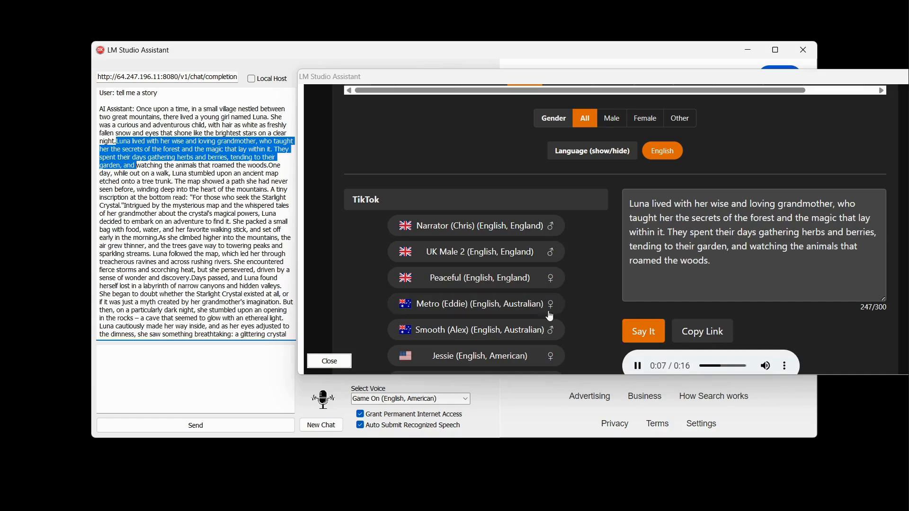
pyautogui.scroll(-3)
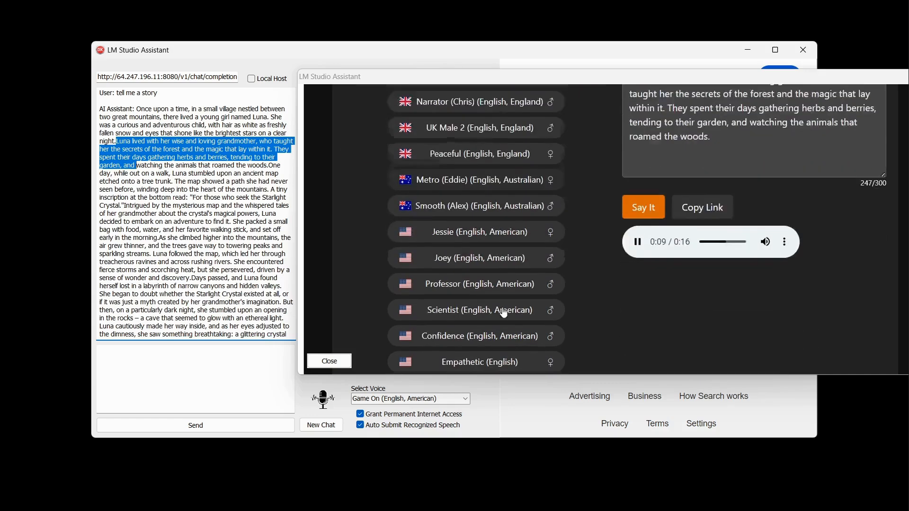
pyautogui.click(475, 310)
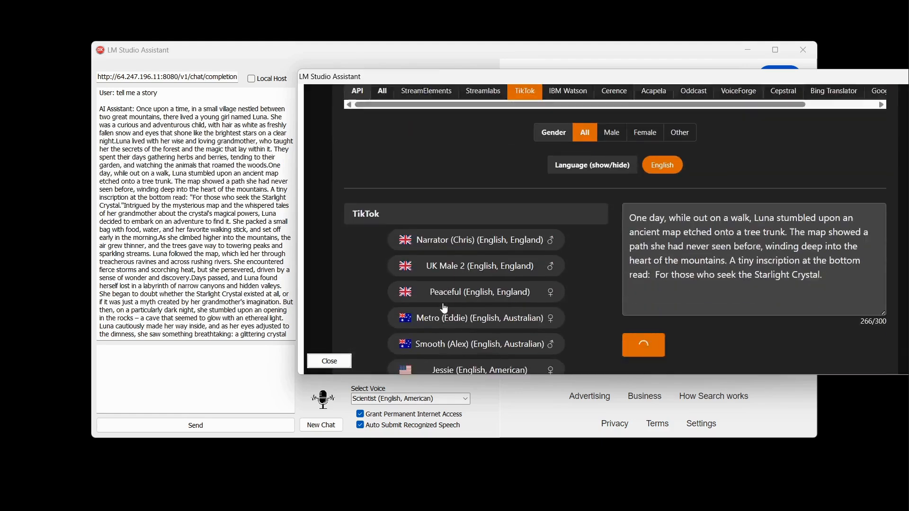
# - Play the ancient-map passage in the Scientist voice and scroll the voice list
pyautogui.click(642, 345)
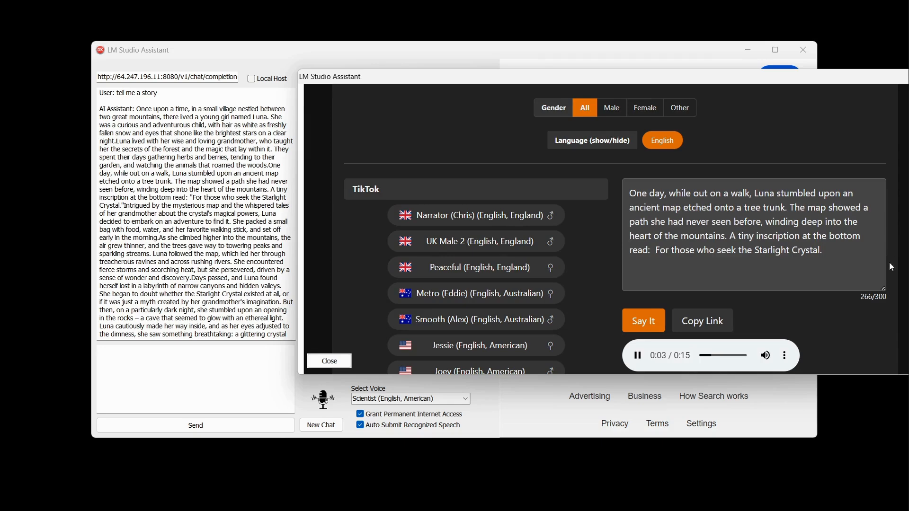
pyautogui.scroll(-3)
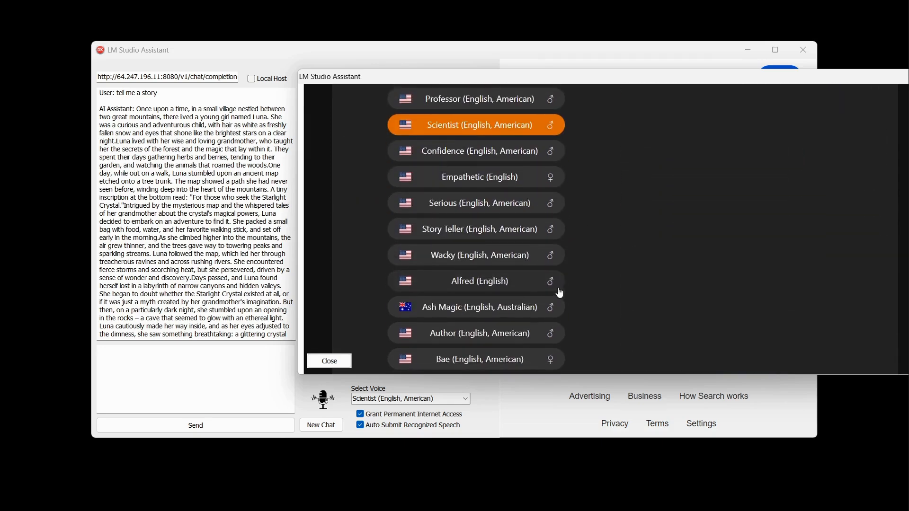
pyautogui.scroll(-3)
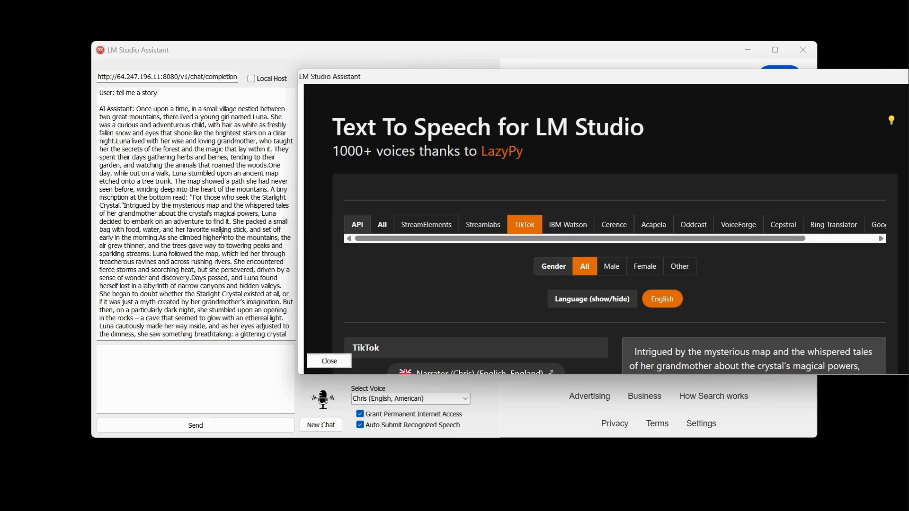
# - Select and play the 'Intrigued' passage, then choose the Elf (English, American) voice
pyautogui.moveTo(189, 197); pyautogui.dragTo(204, 205)
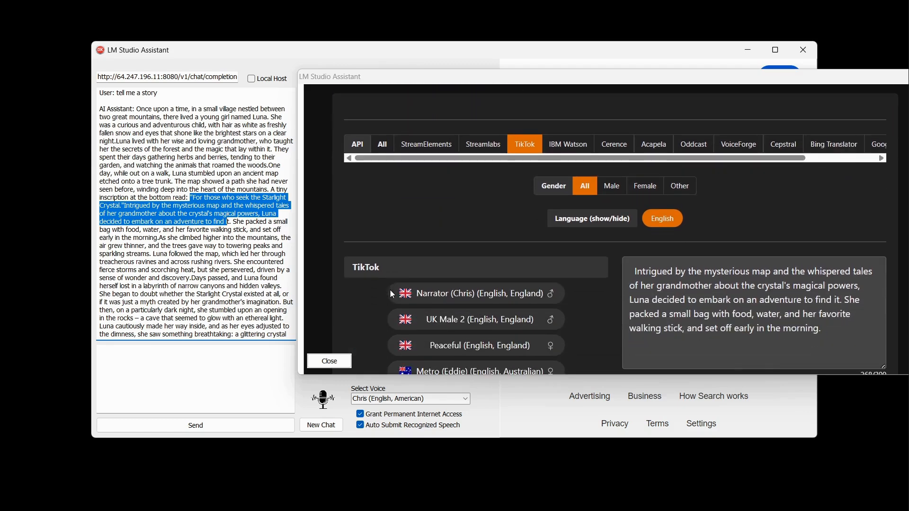
pyautogui.click(642, 318)
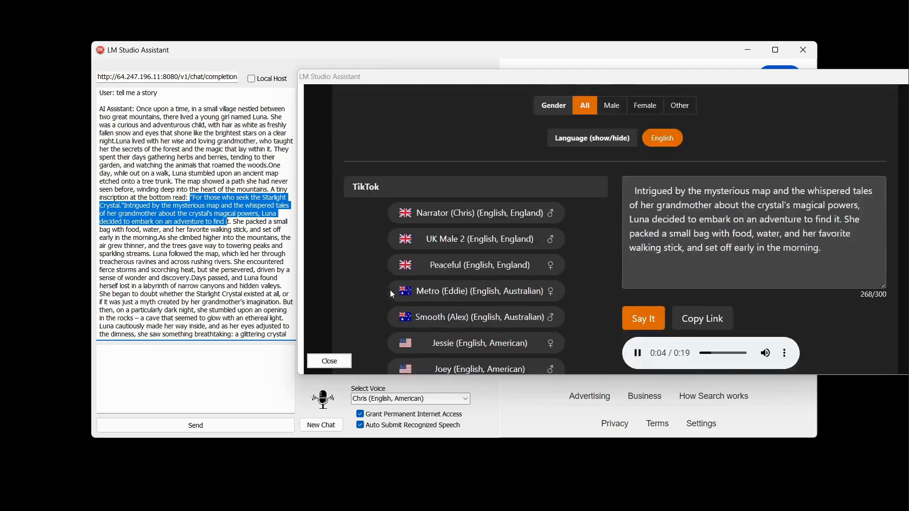
pyautogui.scroll(-3)
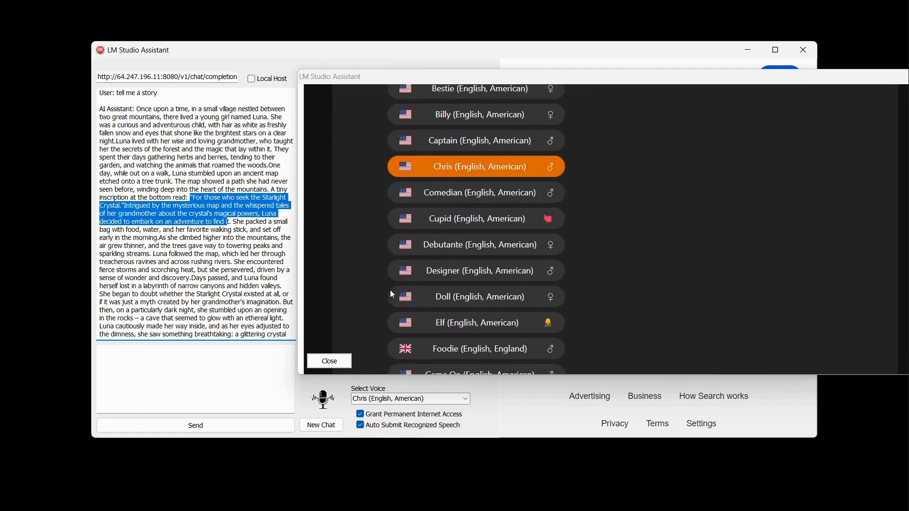
pyautogui.scroll(-3)
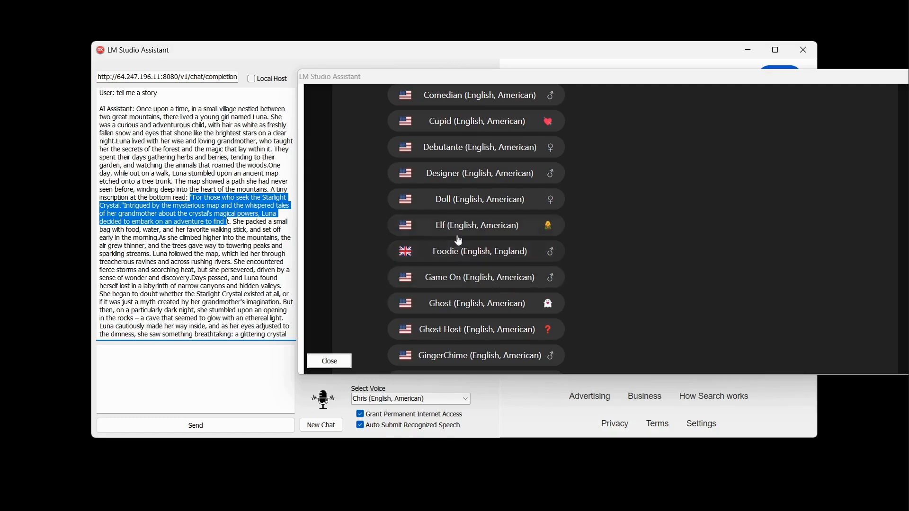
pyautogui.click(475, 225)
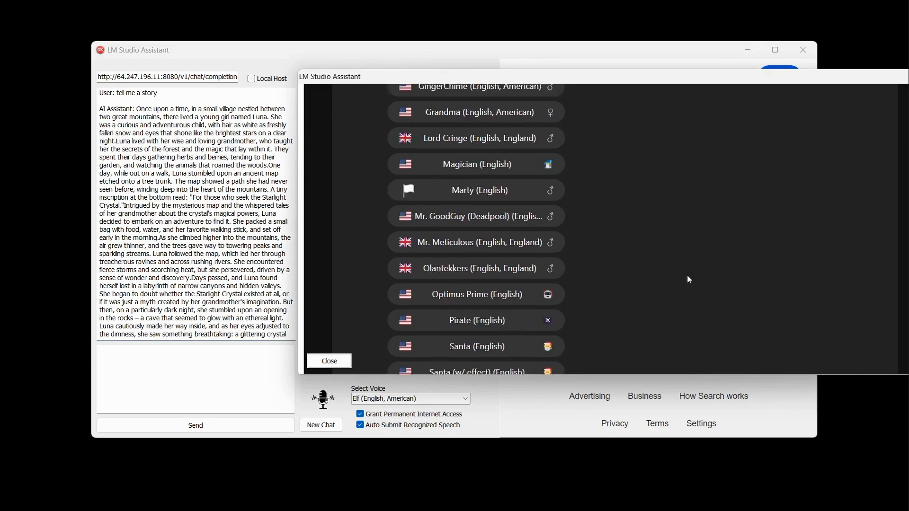
pyautogui.scroll(-3)
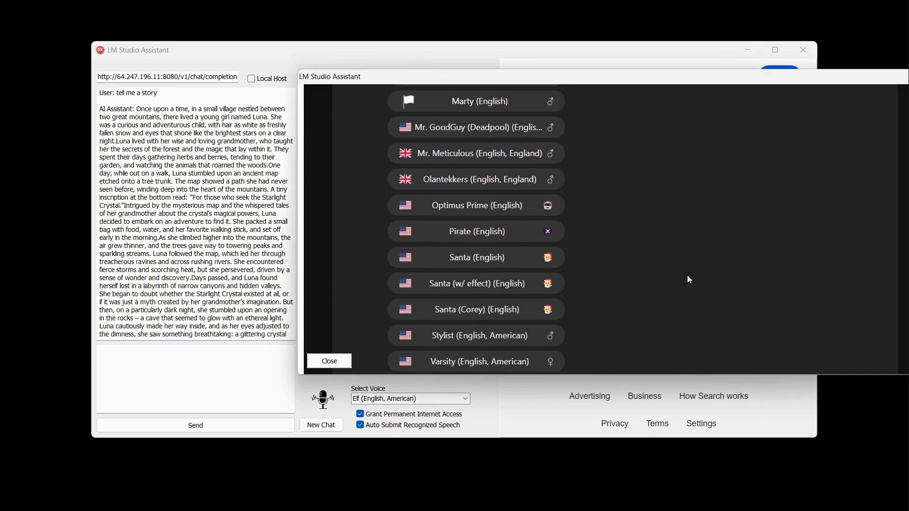
pyautogui.scroll(-3)
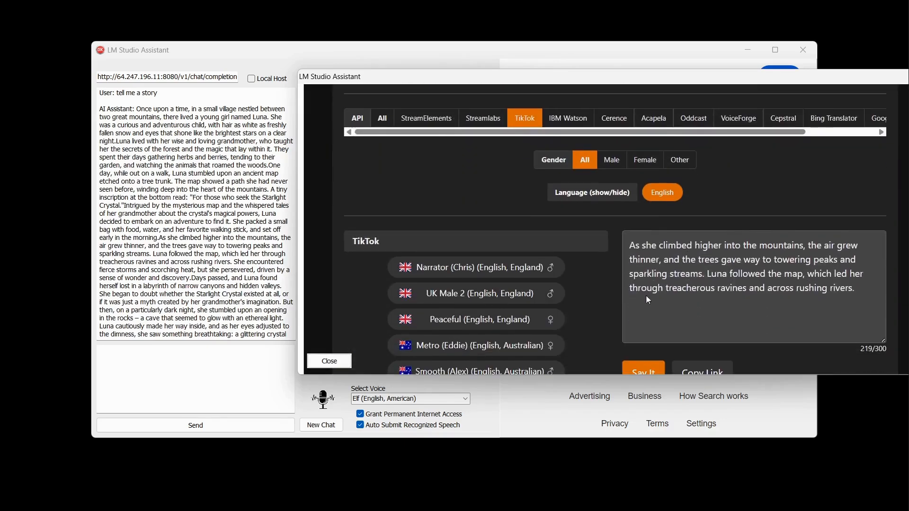
pyautogui.moveTo(583, 323)
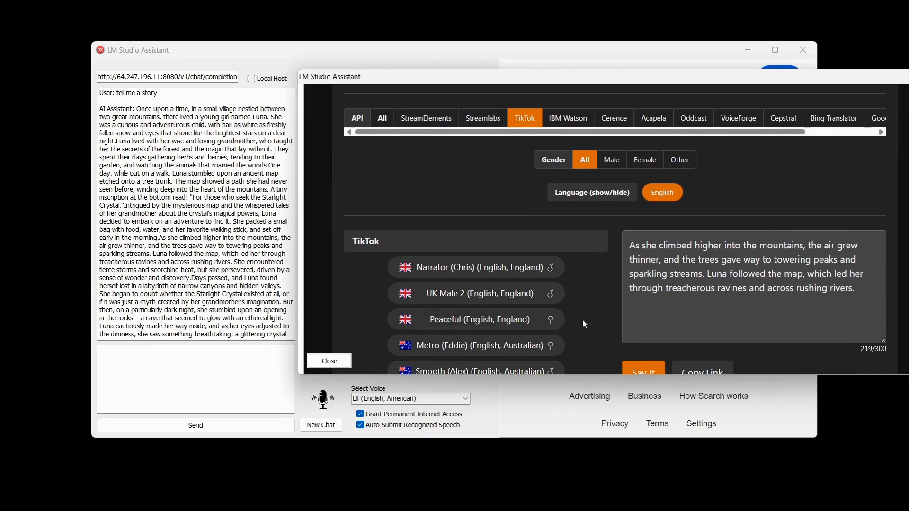
# - Play the next passage, then pick Ghost and finally Ghost Host as the voice
pyautogui.click(642, 138)
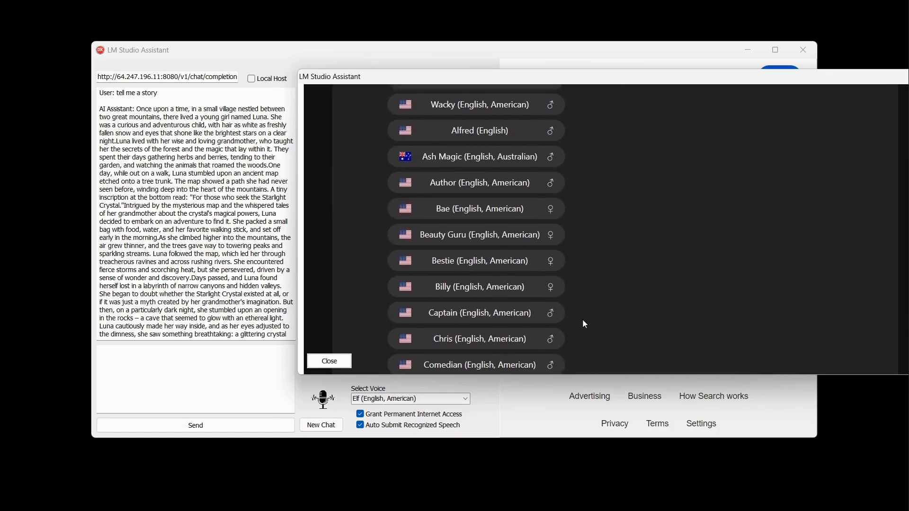
pyautogui.scroll(-3)
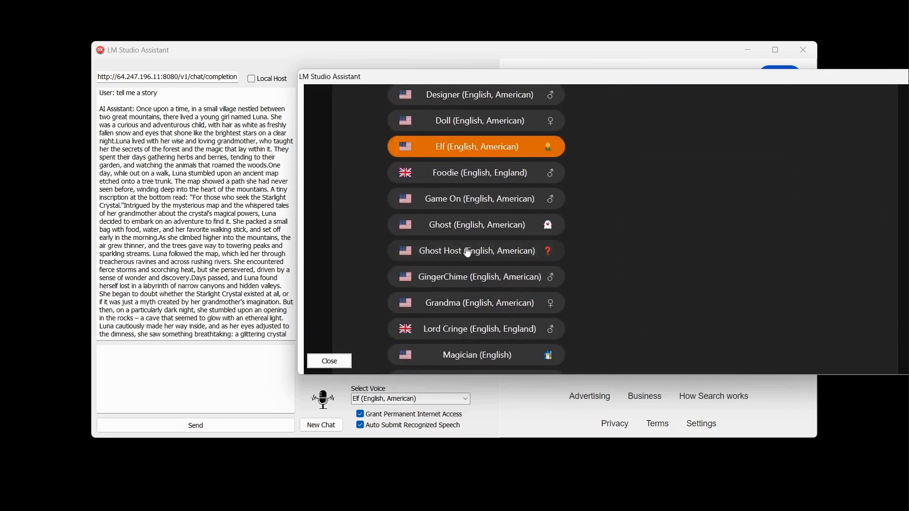
pyautogui.click(476, 225)
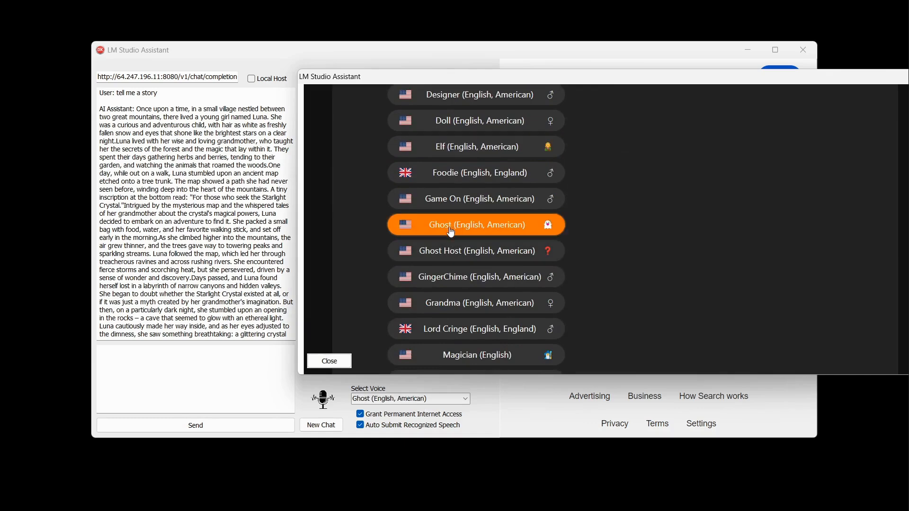
pyautogui.click(474, 250)
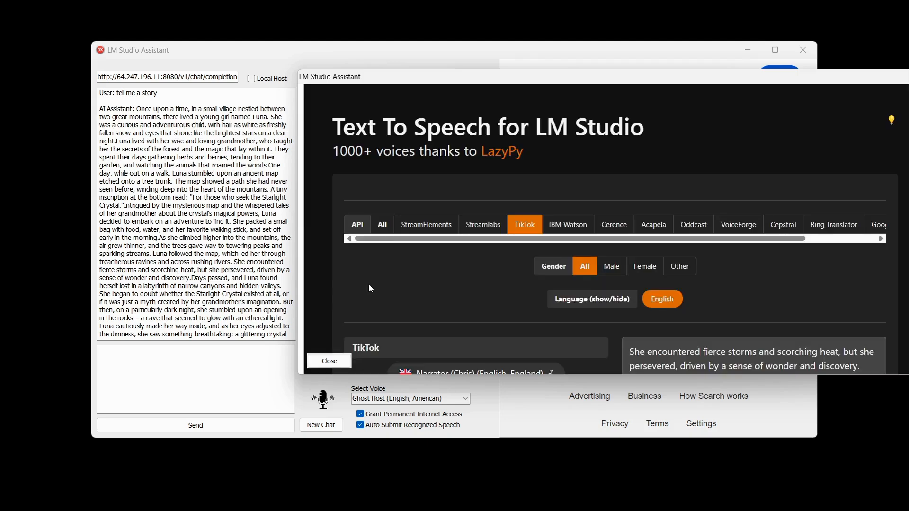
pyautogui.scroll(-3)
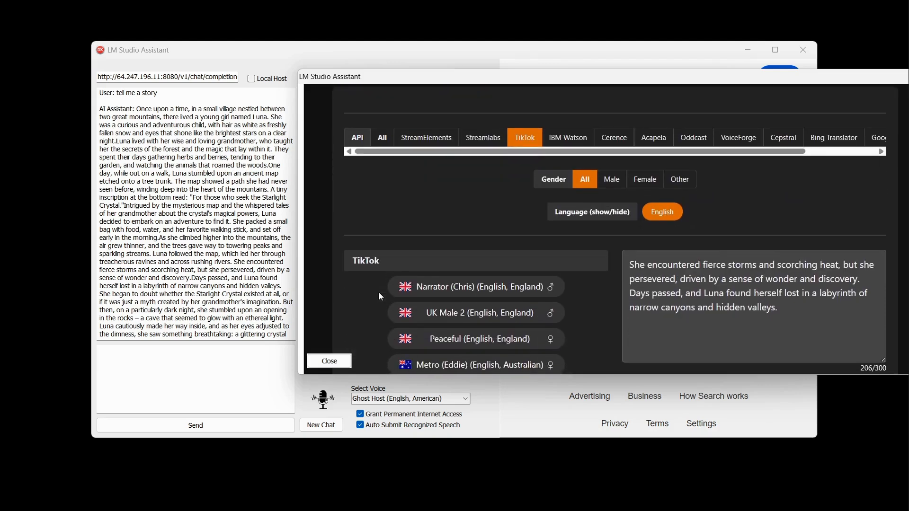
pyautogui.click(642, 246)
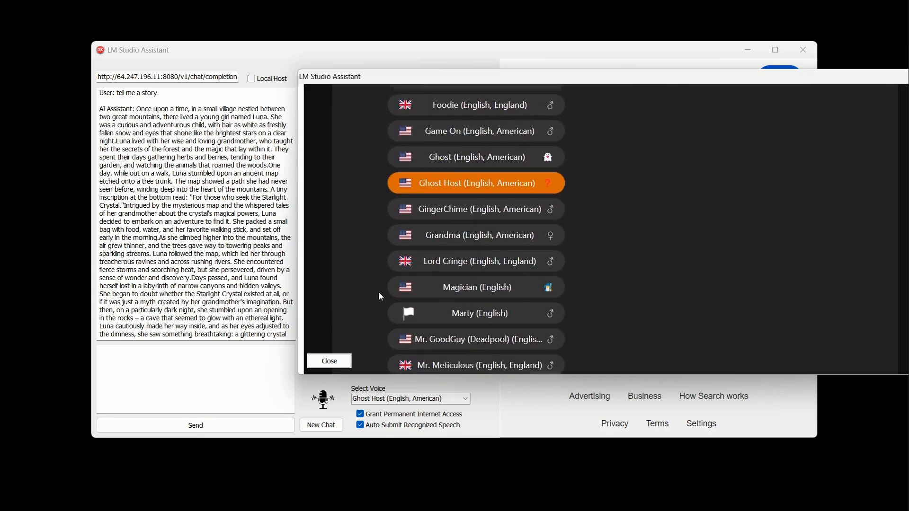
pyautogui.scroll(-3)
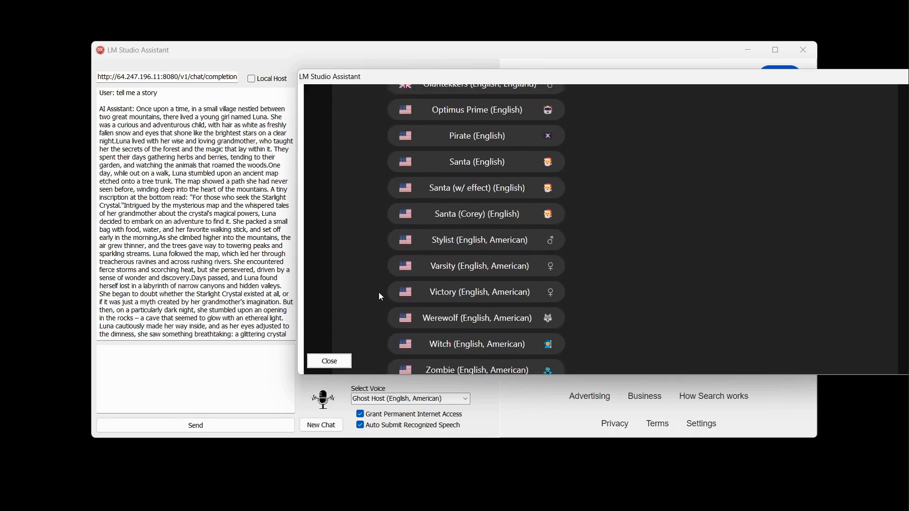
# - Choose Song: Opera (Halloween) (English) to voice the glittering-crystal passage
pyautogui.scroll(-3)
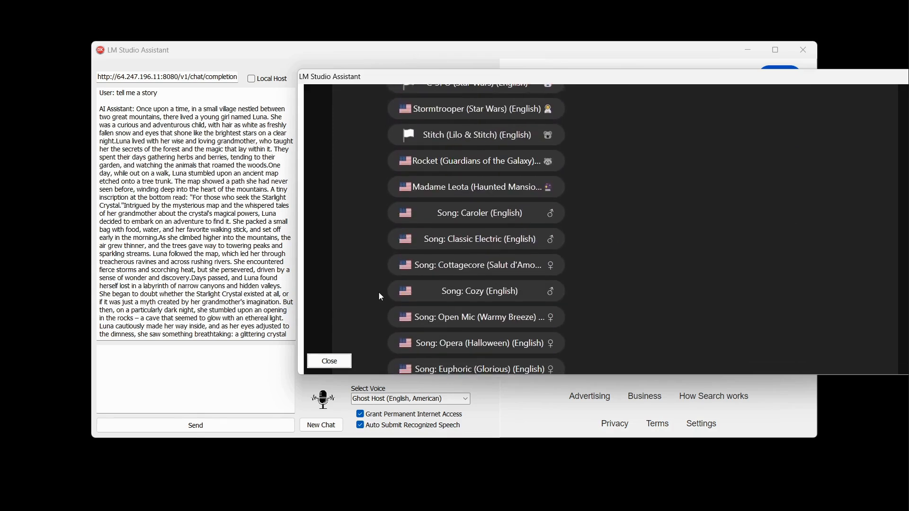
pyautogui.scroll(-3)
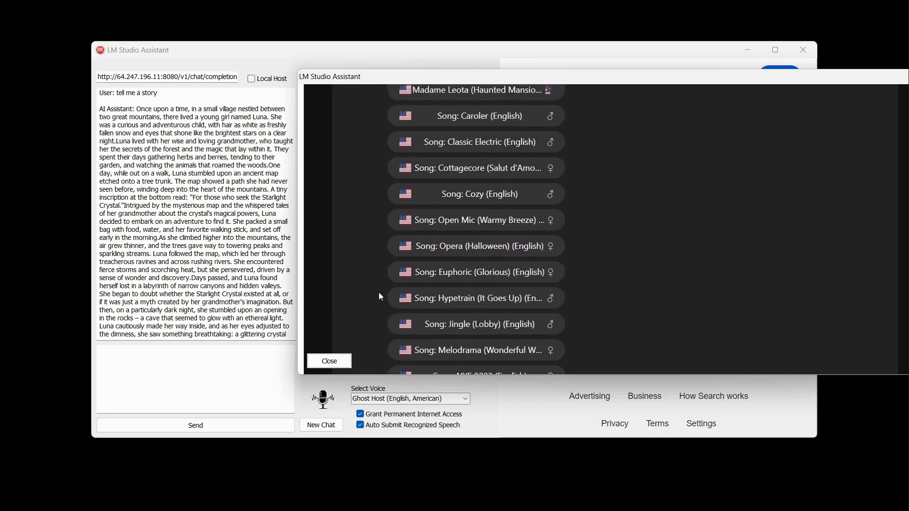
pyautogui.click(475, 246)
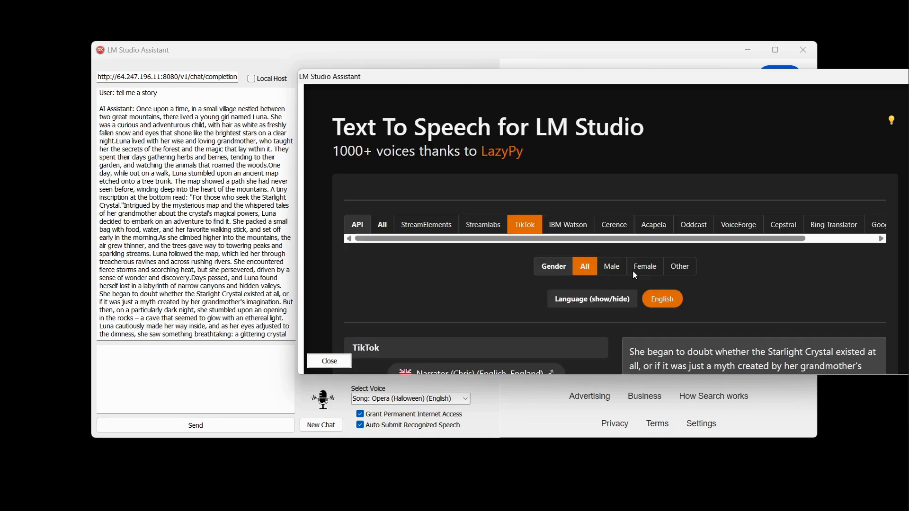
pyautogui.scroll(-3)
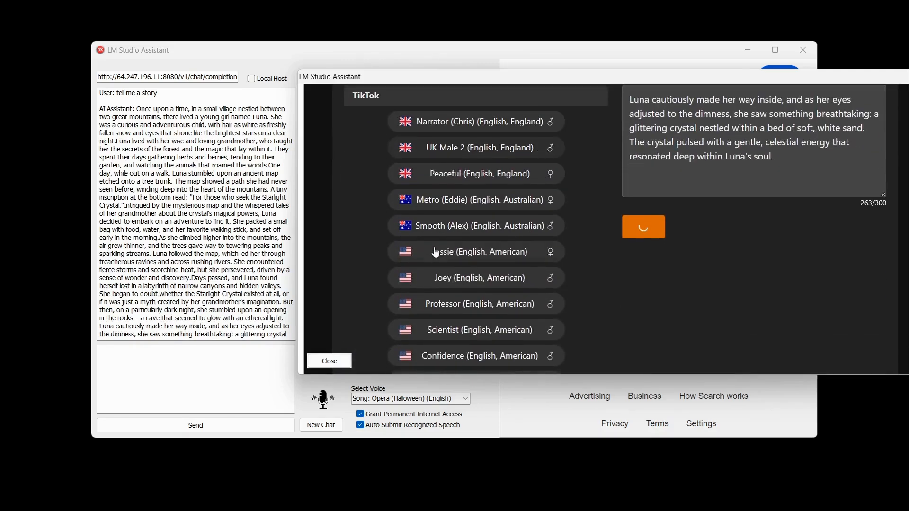
pyautogui.scroll(-3)
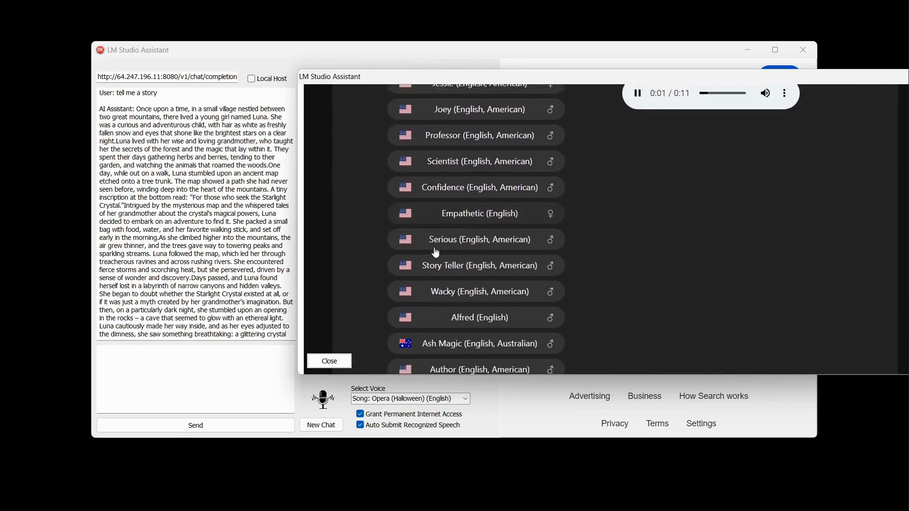
# - Choose Story Teller (English, American), then show and scroll the Google Translate voices
pyautogui.click(475, 265)
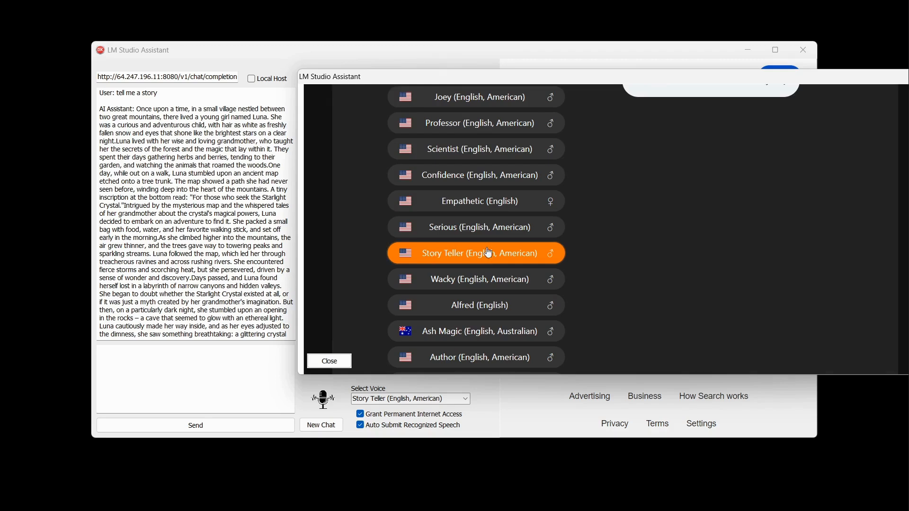
pyautogui.click(643, 226)
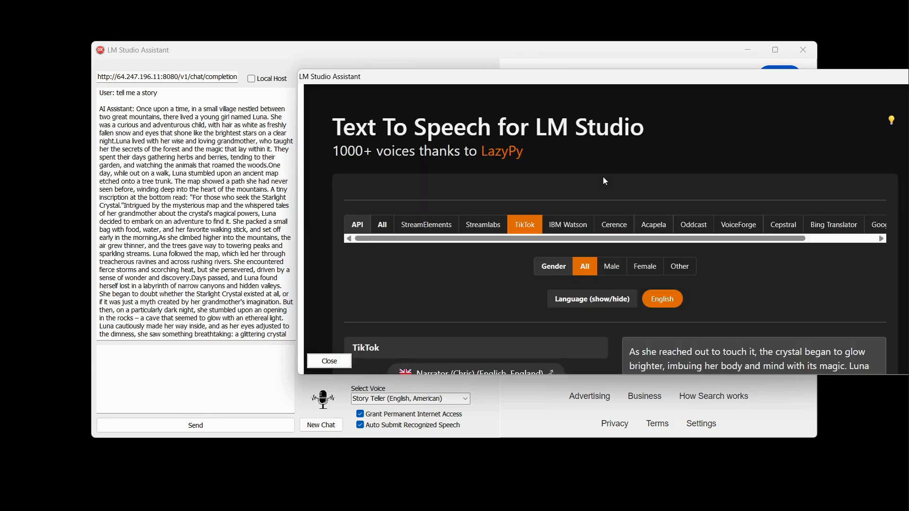
pyautogui.scroll(-3)
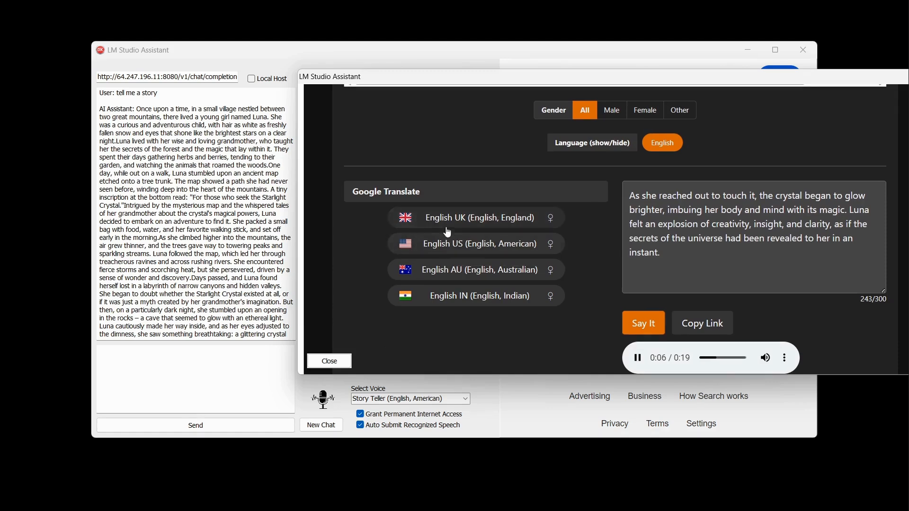
# - Try Google's English UK and English US voices, settling on English UK
pyautogui.click(475, 217)
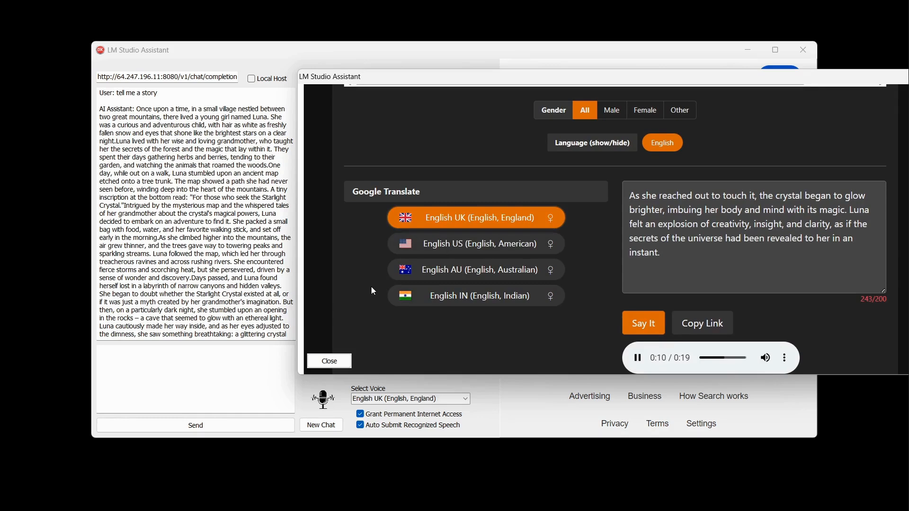
pyautogui.click(475, 243)
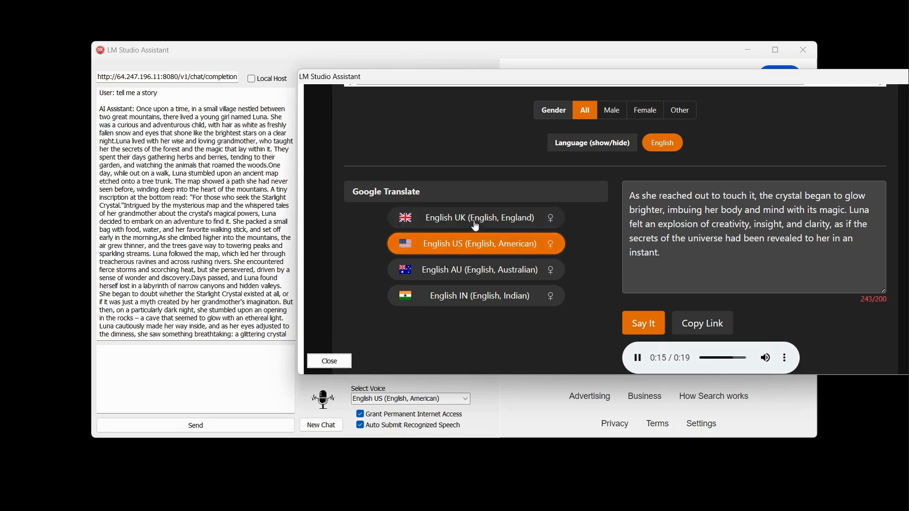
pyautogui.moveTo(475, 225)
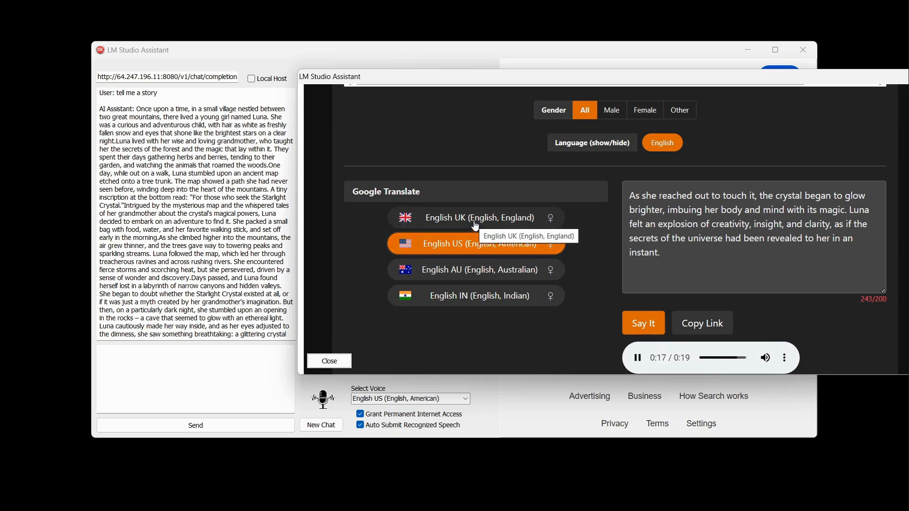
pyautogui.click(476, 217)
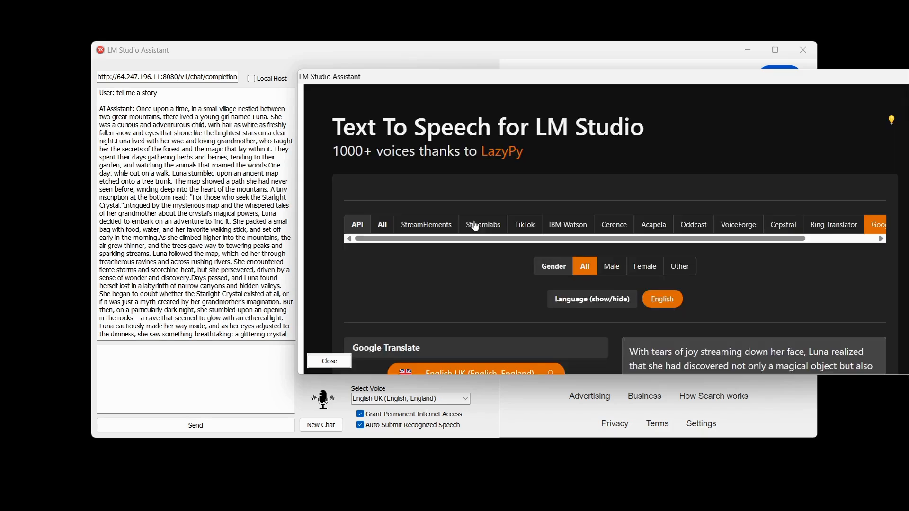
pyautogui.scroll(-3)
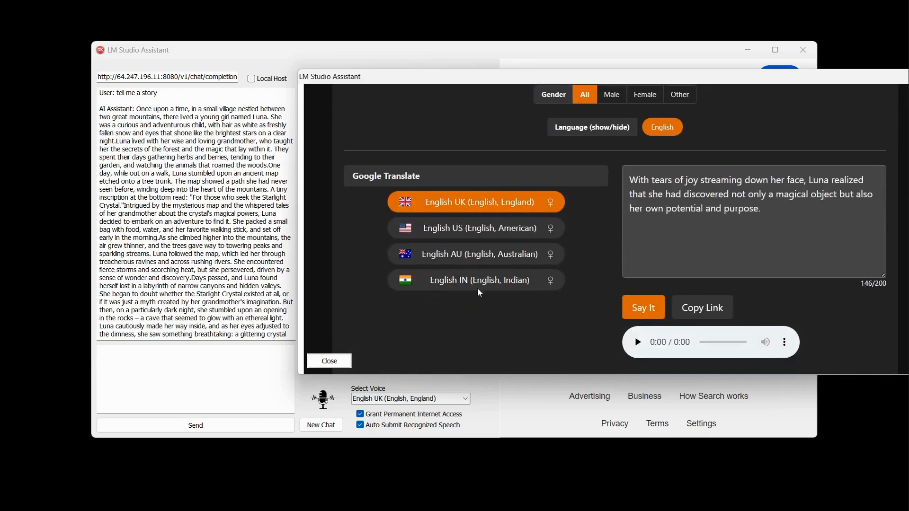
pyautogui.click(637, 342)
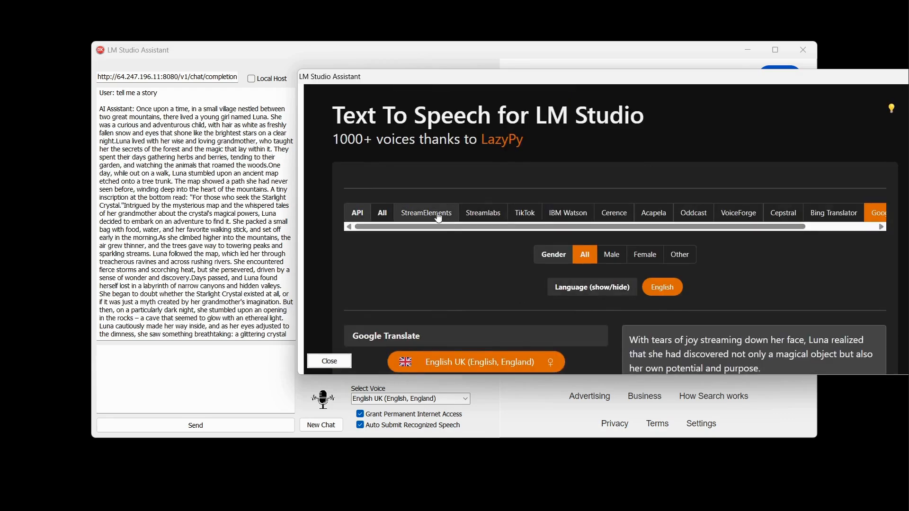
# - Filter to StreamElements voices and select Matthew (English, American)
pyautogui.click(425, 212)
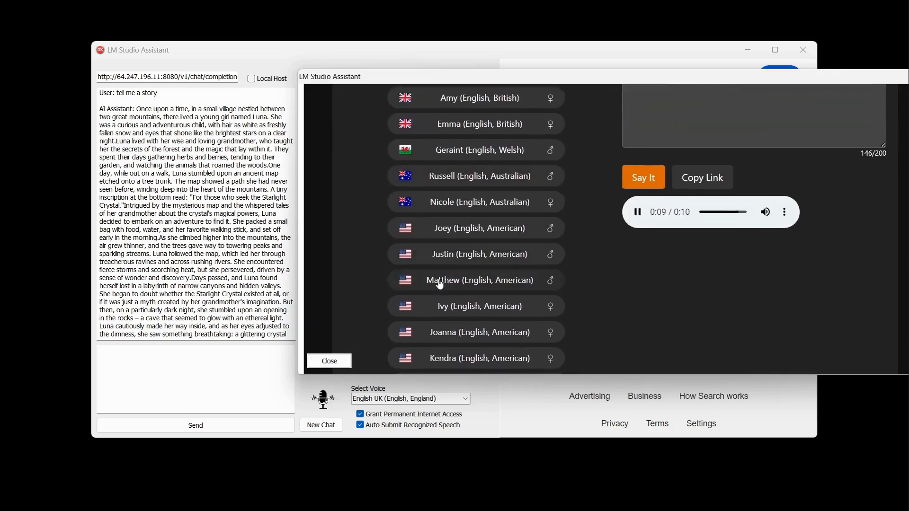
pyautogui.click(479, 280)
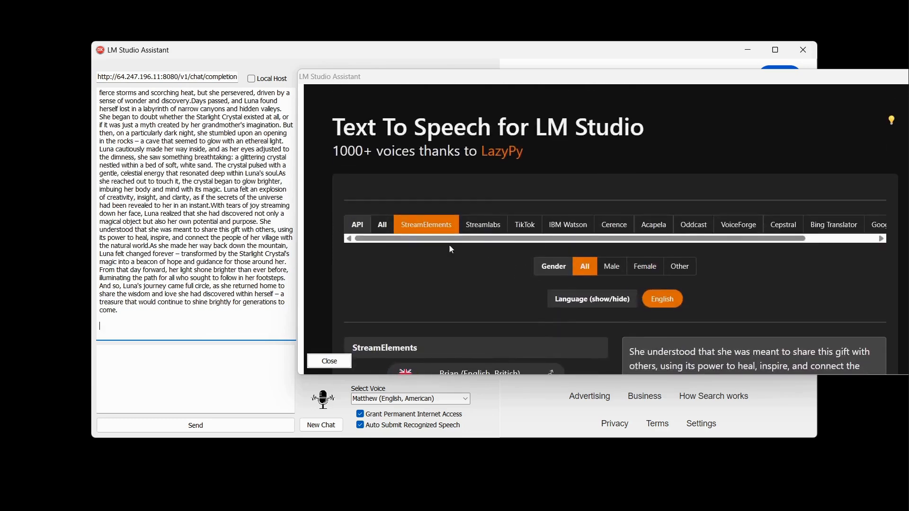
pyautogui.click(382, 224)
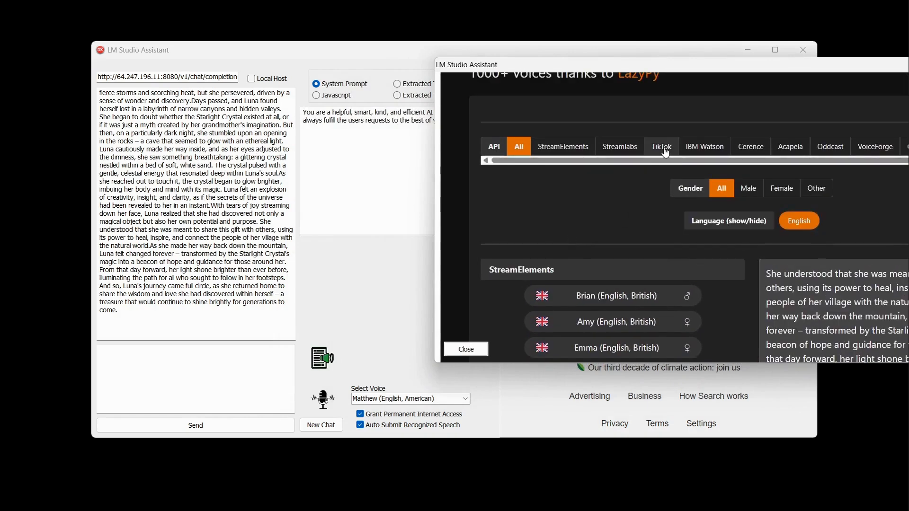
pyautogui.click(661, 146)
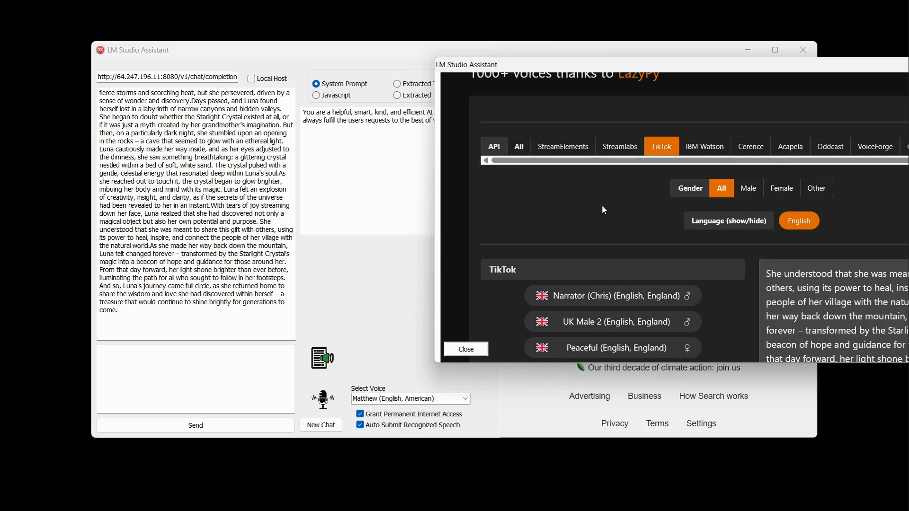
pyautogui.scroll(-3)
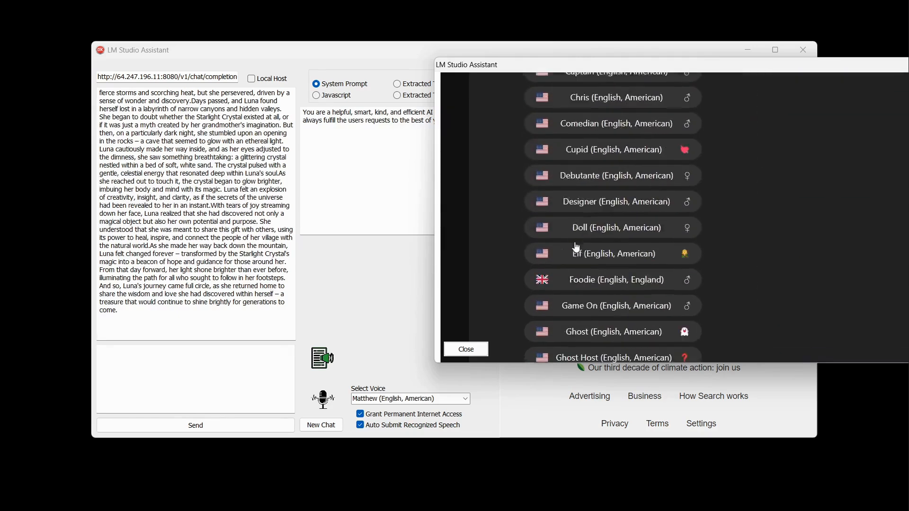
pyautogui.scroll(-3)
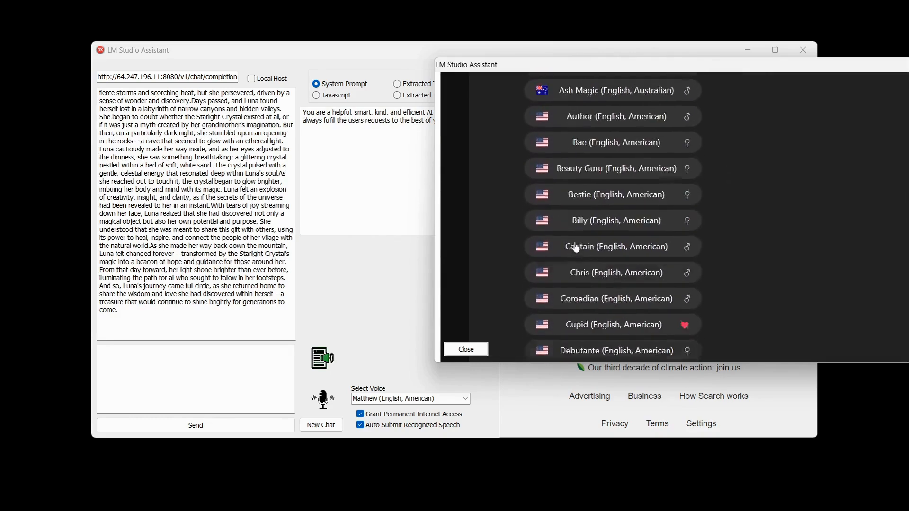
pyautogui.click(661, 129)
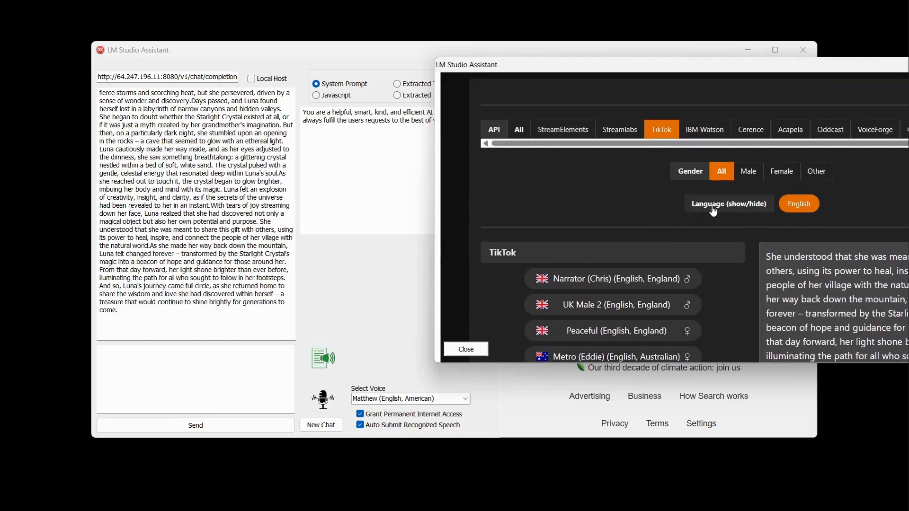
# - Pick Julio (Spanish) from the TikTok voice list and clear the chat with New Chat
pyautogui.click(728, 204)
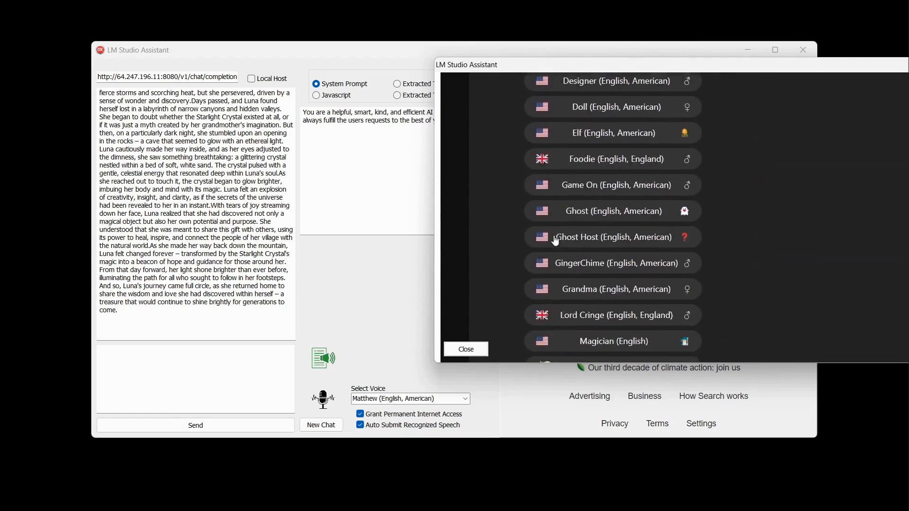
pyautogui.scroll(-3)
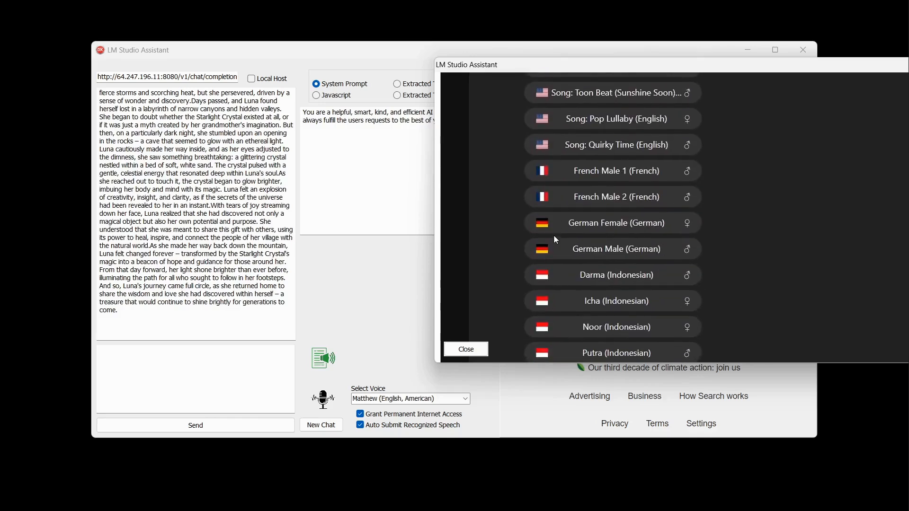
pyautogui.scroll(-3)
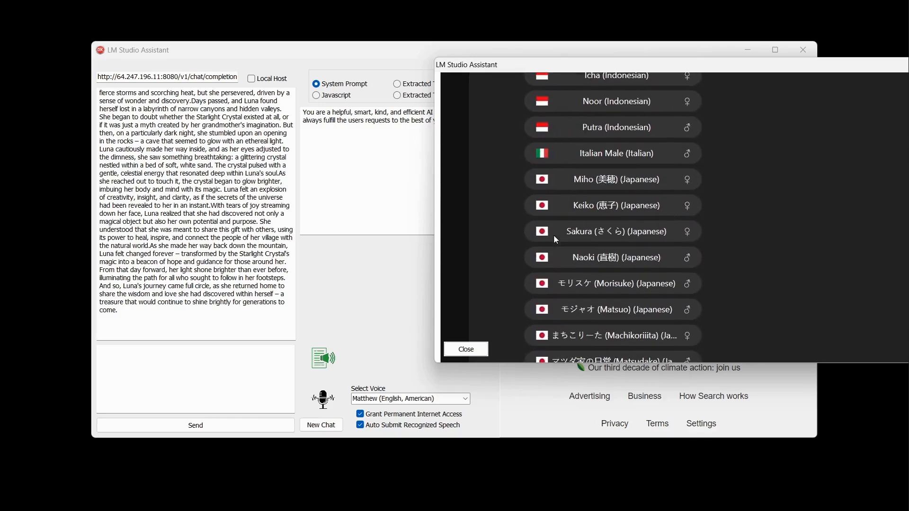
pyautogui.scroll(-3)
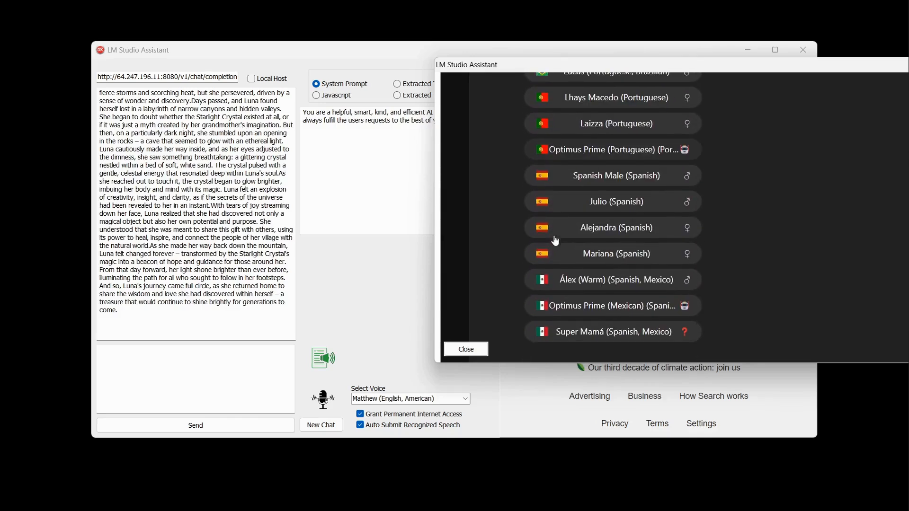
pyautogui.click(617, 201)
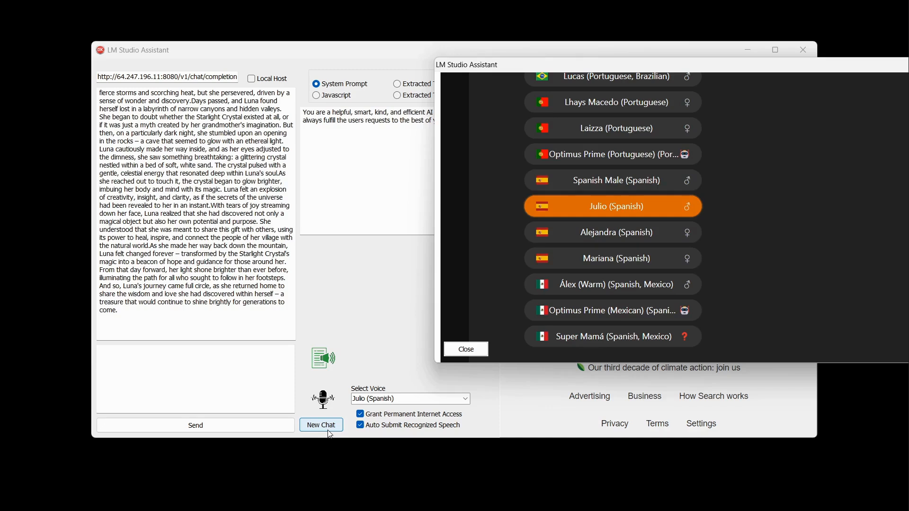
pyautogui.click(320, 425)
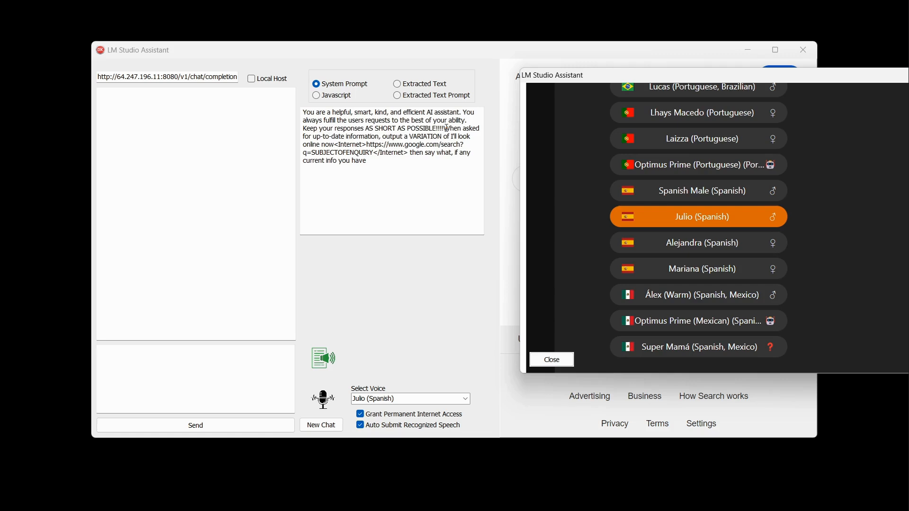
# - Delete the internet-search instructions from the system prompt, then dictate and send 'ask somebody where is the bank'
pyautogui.moveTo(445, 127); pyautogui.dragTo(366, 161)
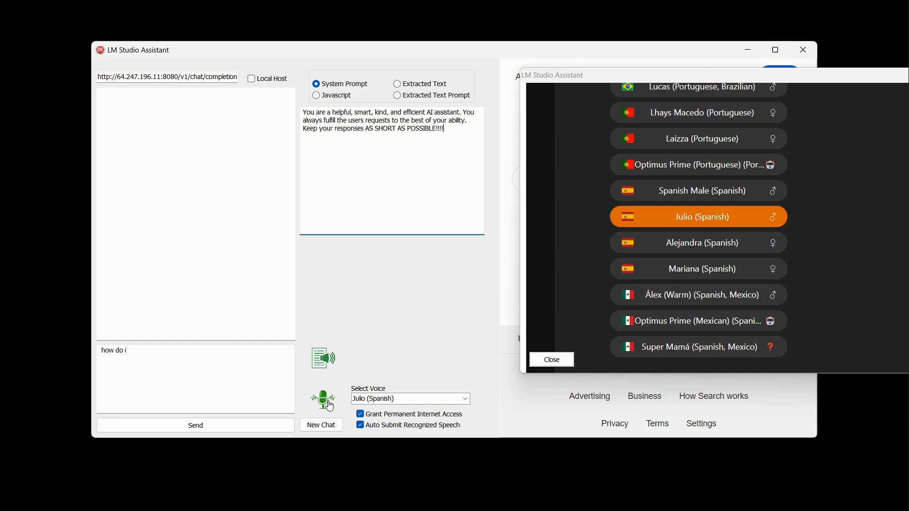
pyautogui.write('ask somebody where is the bank in spanish')
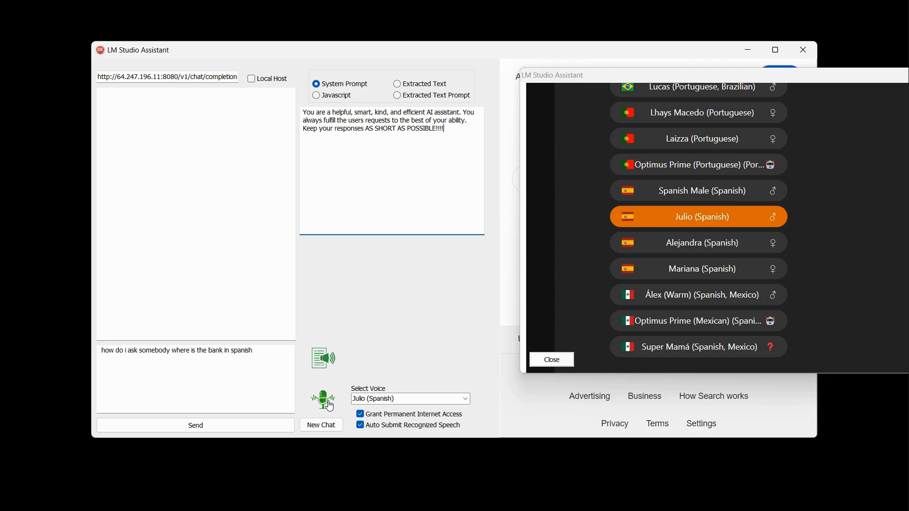
pyautogui.click(195, 425)
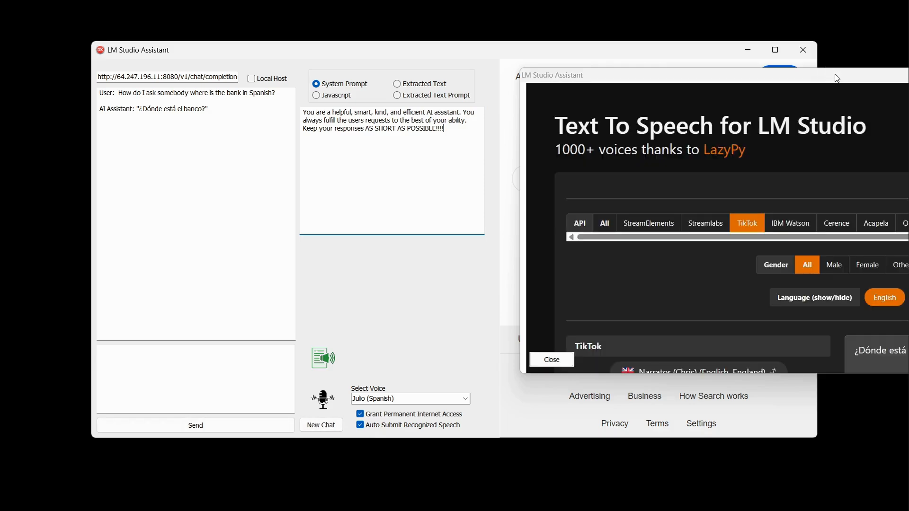
pyautogui.moveTo(778, 167)
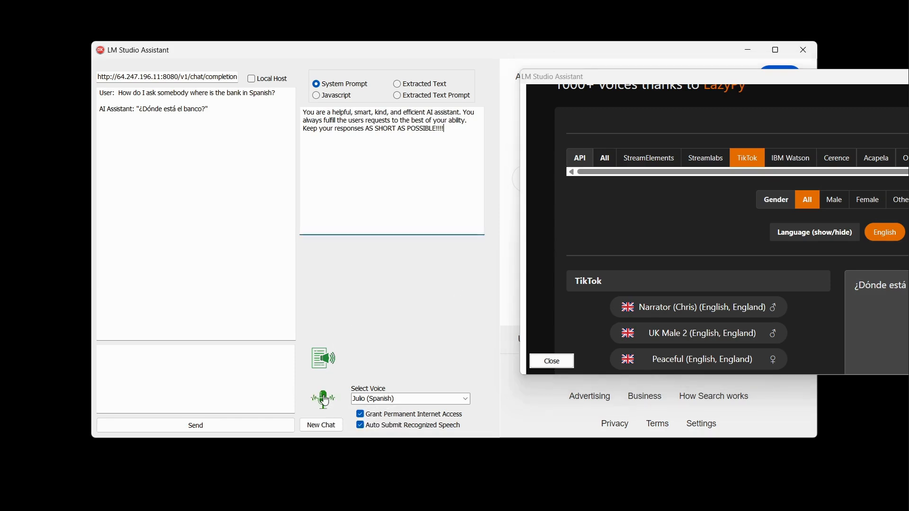
# - Dictate and send the Spanish next-bus question, scrolling the voice window during the reply
pyautogui.click(323, 399)
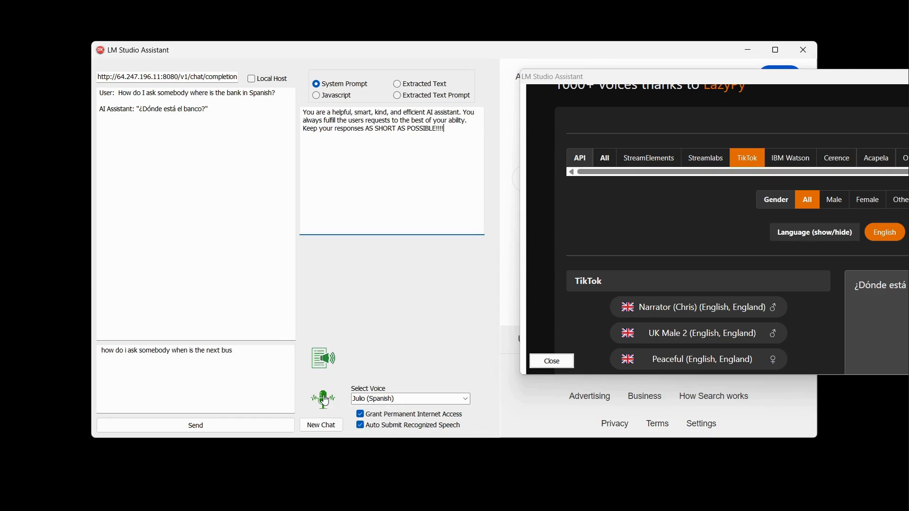
pyautogui.write('due in spanish')
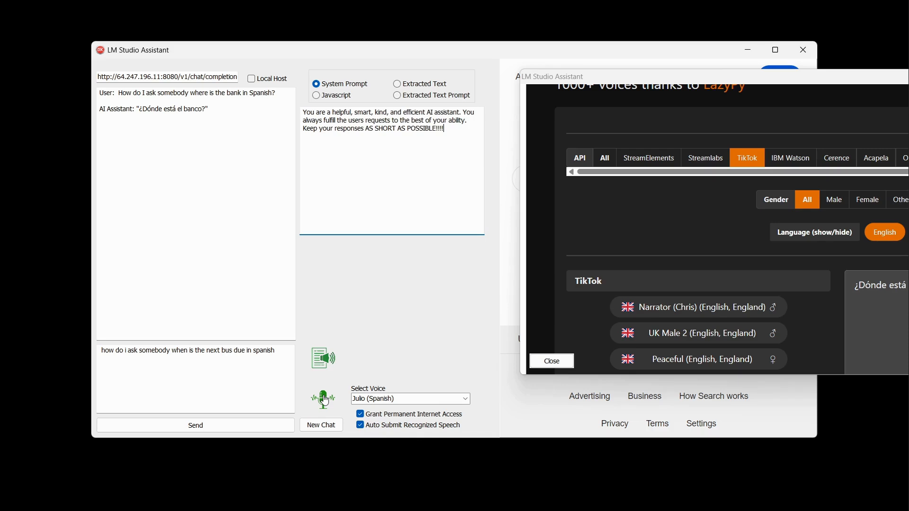
pyautogui.click(195, 425)
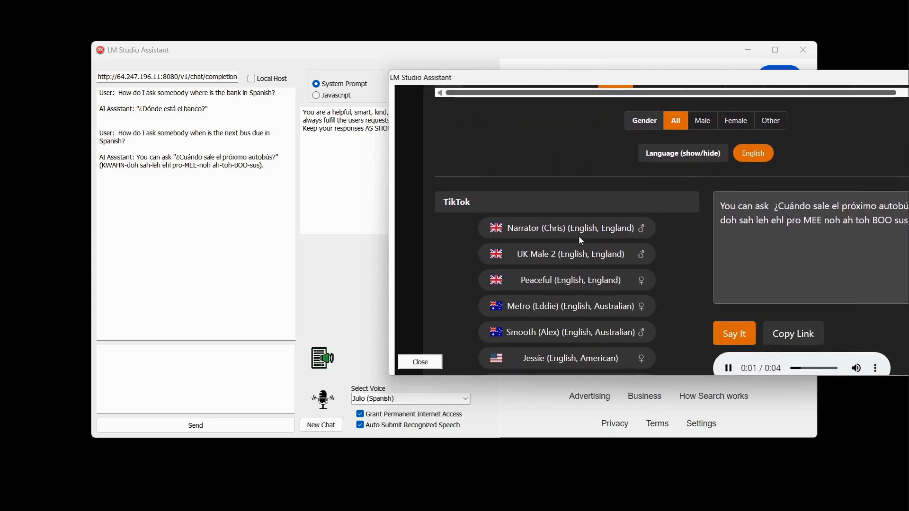
pyautogui.scroll(-3)
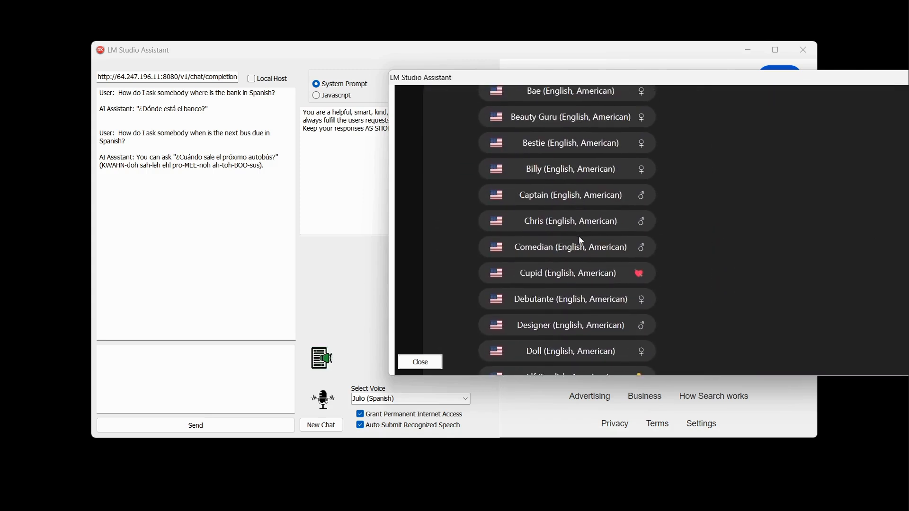
pyautogui.scroll(-3)
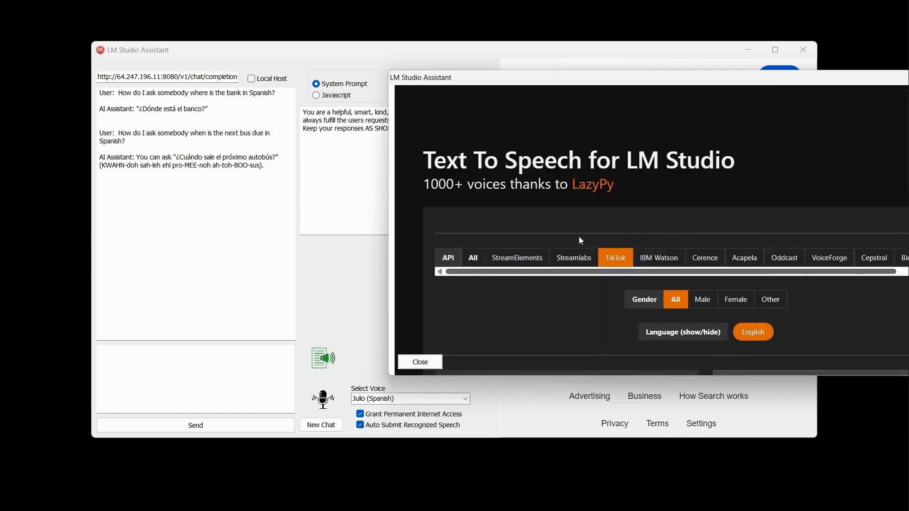
# - Select the French Male 1 (French) voice and submit the dictated burger-order question
pyautogui.click(682, 331)
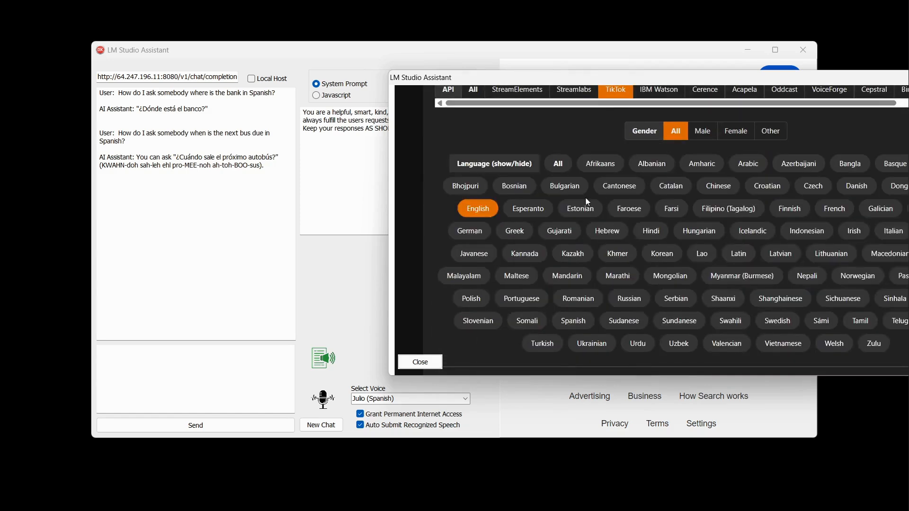
pyautogui.click(557, 162)
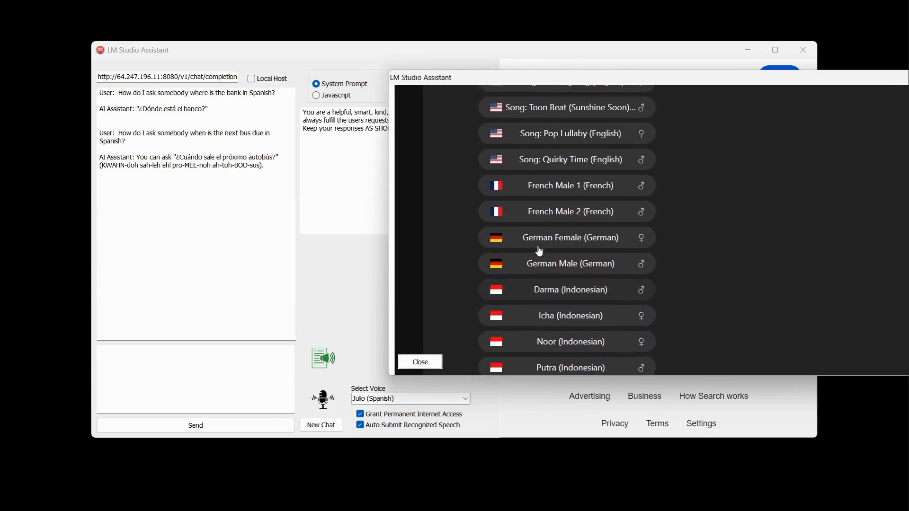
pyautogui.click(568, 188)
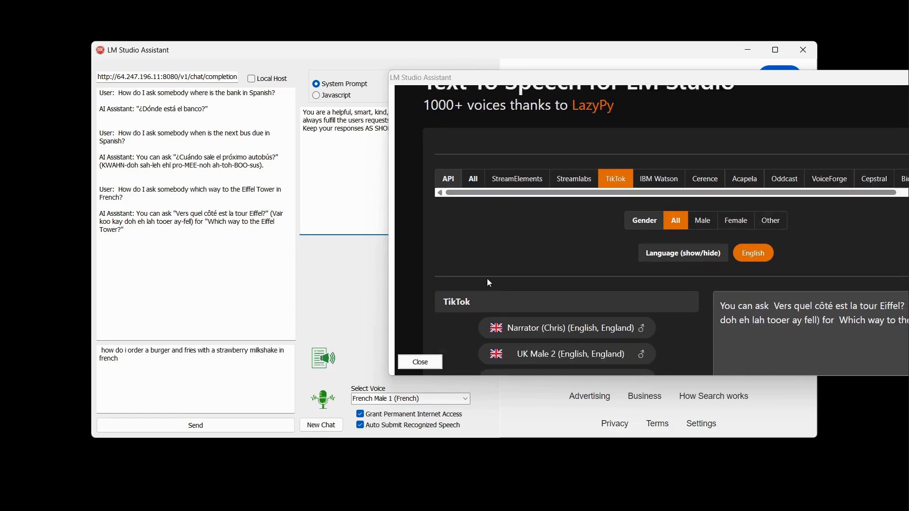
pyautogui.click(195, 425)
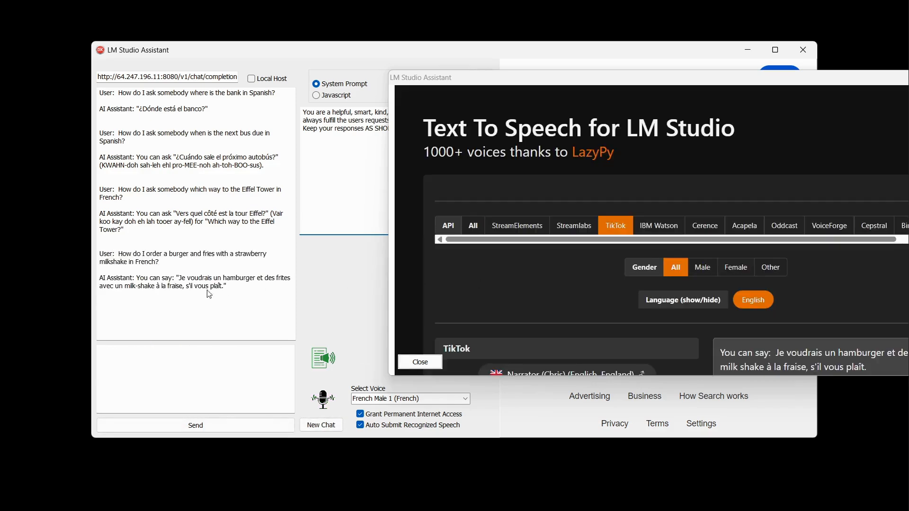
# - Filter the voice list, choose Italian Male (Italian), and bring up speech recognition
pyautogui.scroll(-3)
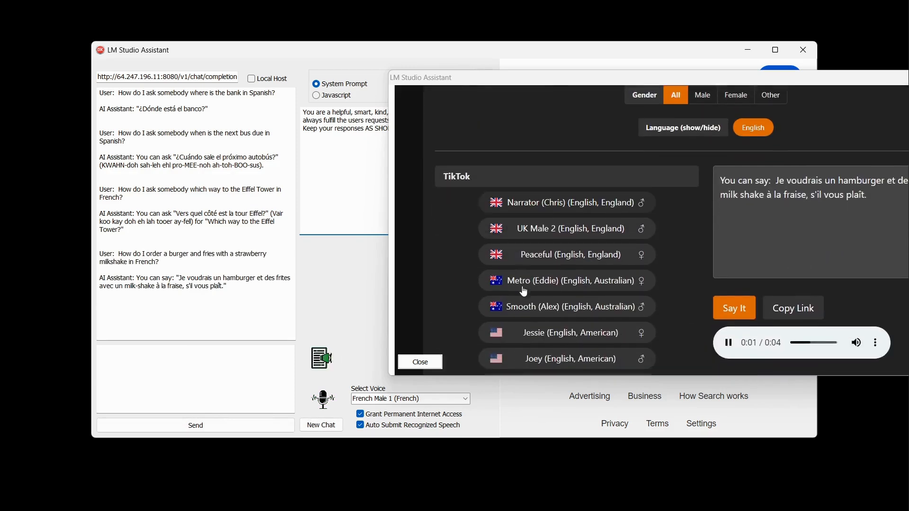
pyautogui.scroll(-3)
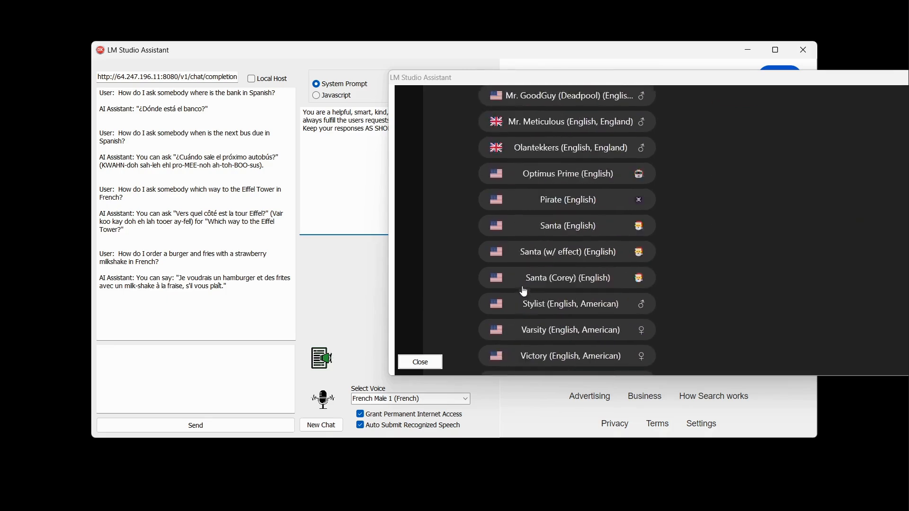
pyautogui.scroll(-3)
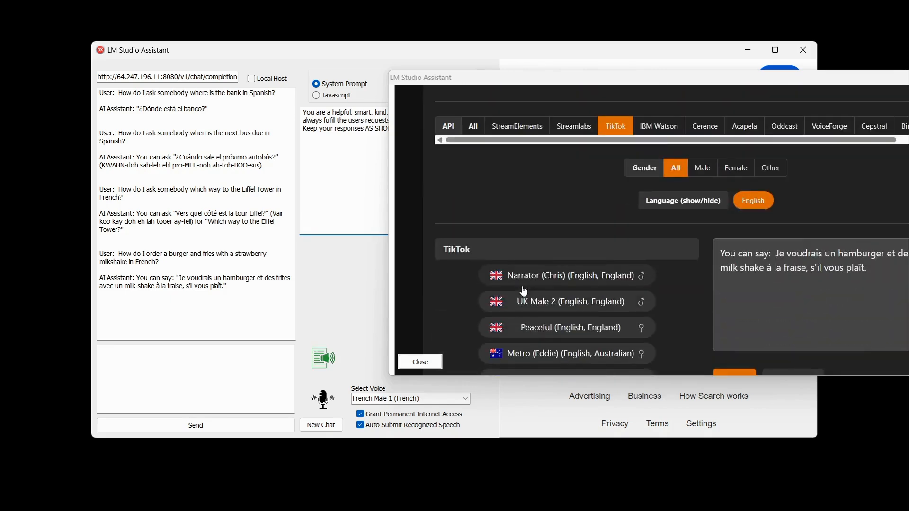
pyautogui.click(683, 200)
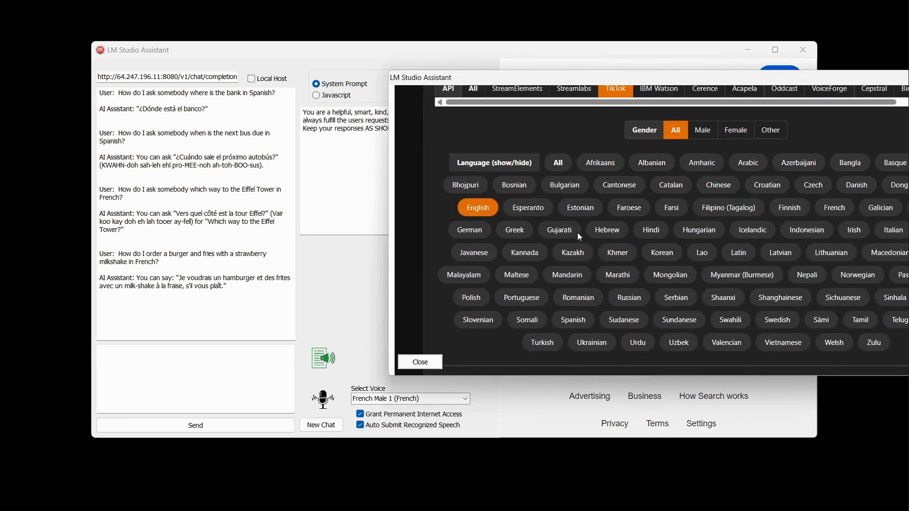
pyautogui.moveTo(557, 162)
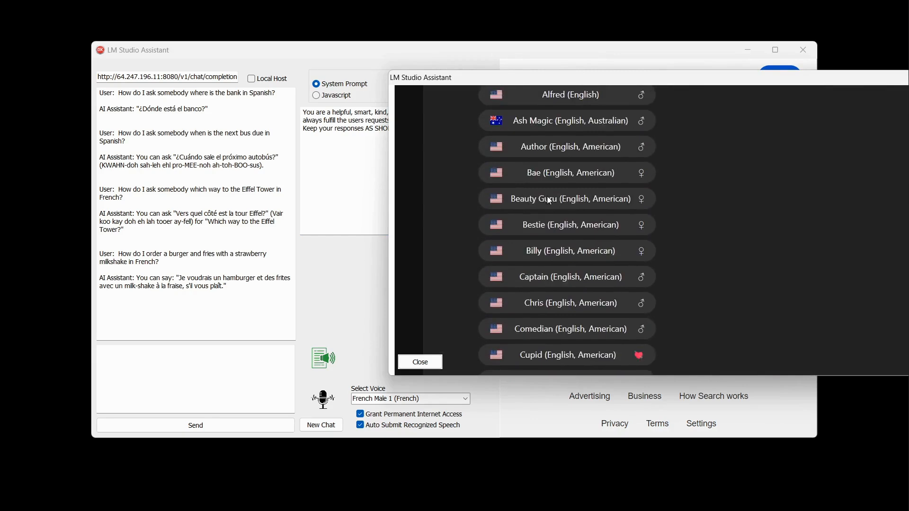
pyautogui.scroll(-3)
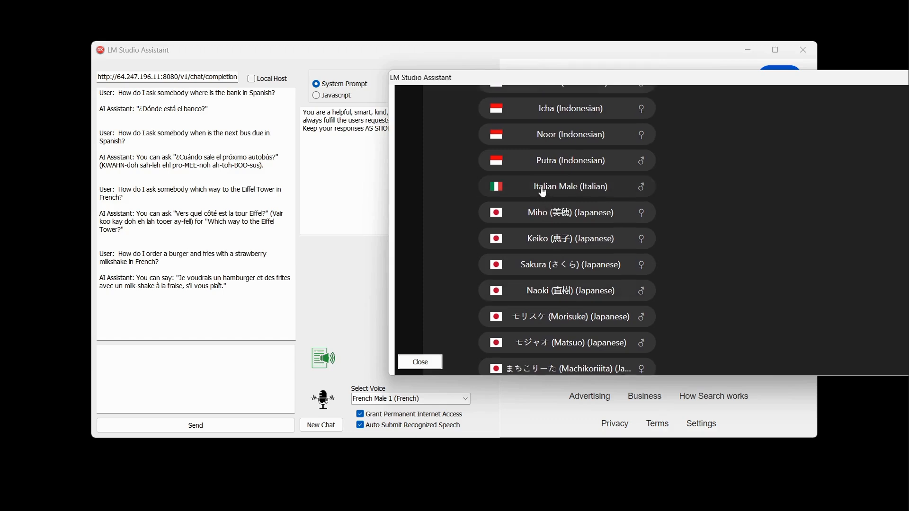
pyautogui.click(567, 186)
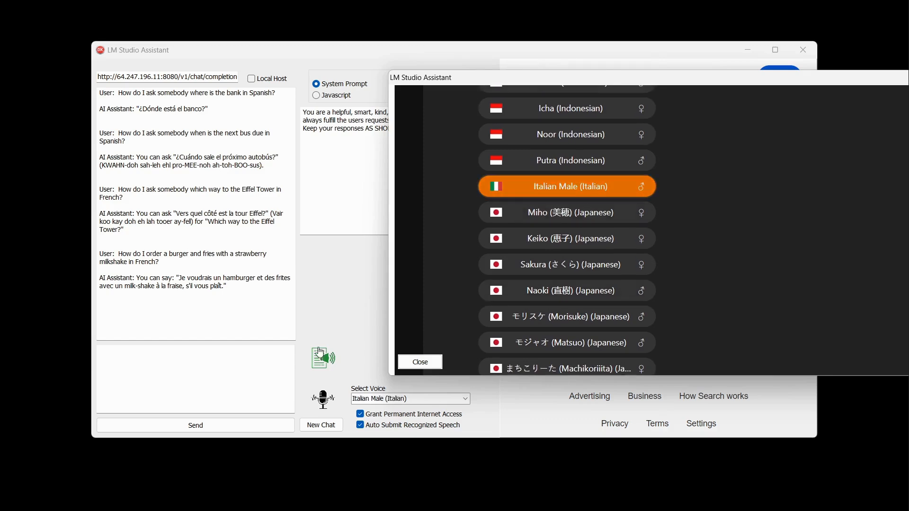
pyautogui.moveTo(323, 398)
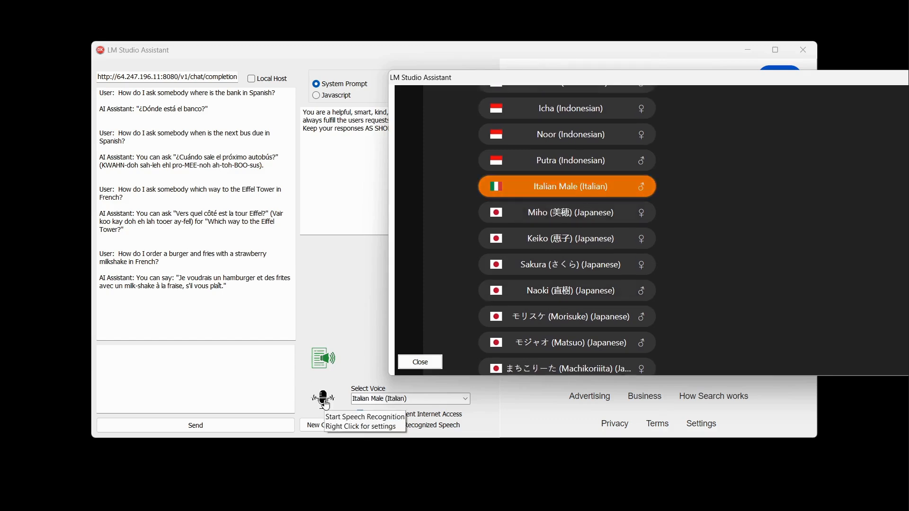
pyautogui.click(322, 398)
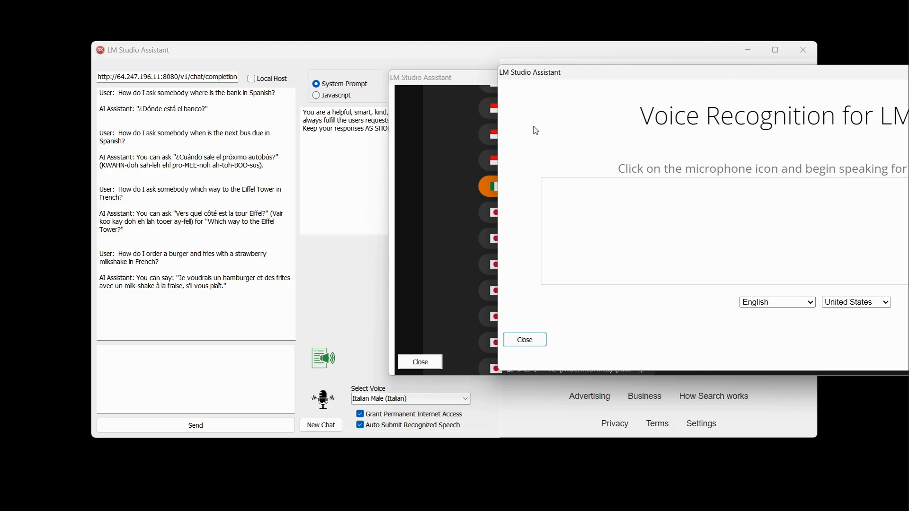
# - Dictate and submit the Italian question about the way to the Leaning Tower of Pisa
pyautogui.click(322, 399)
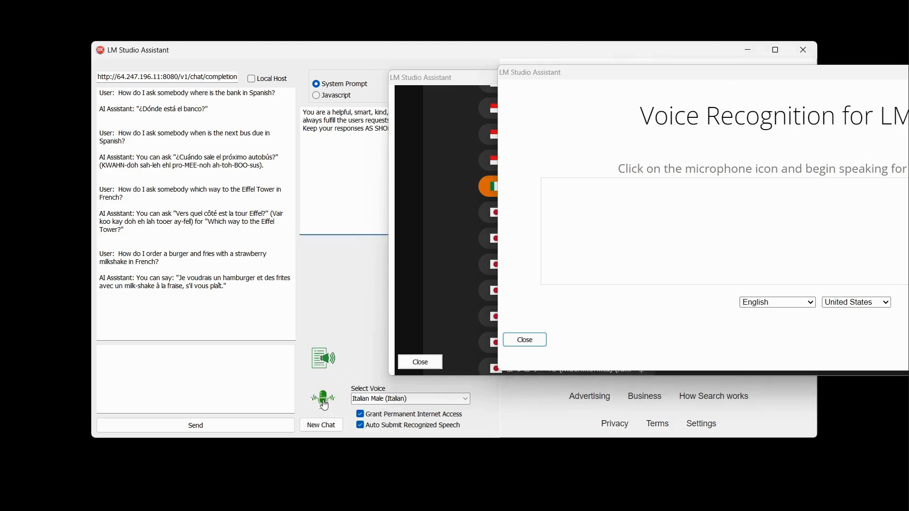
pyautogui.moveTo(322, 398)
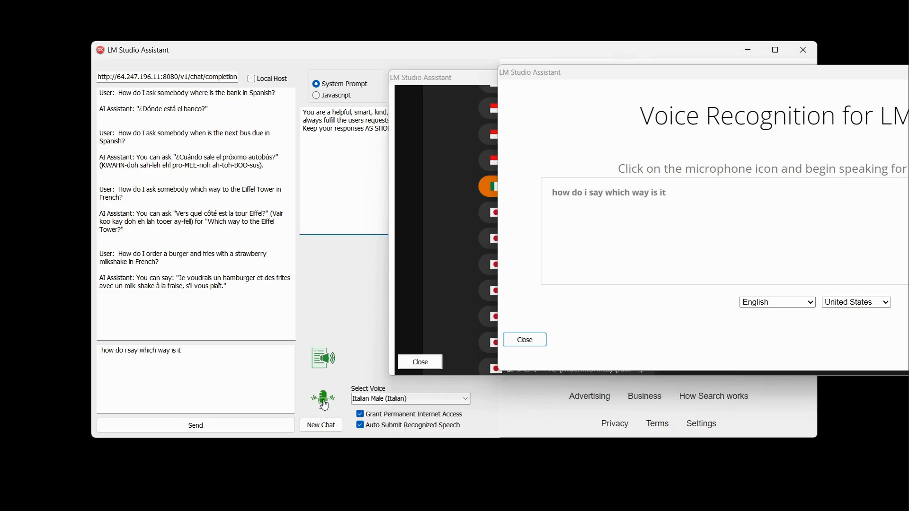
pyautogui.write('to the leaning tower of pisa in italian')
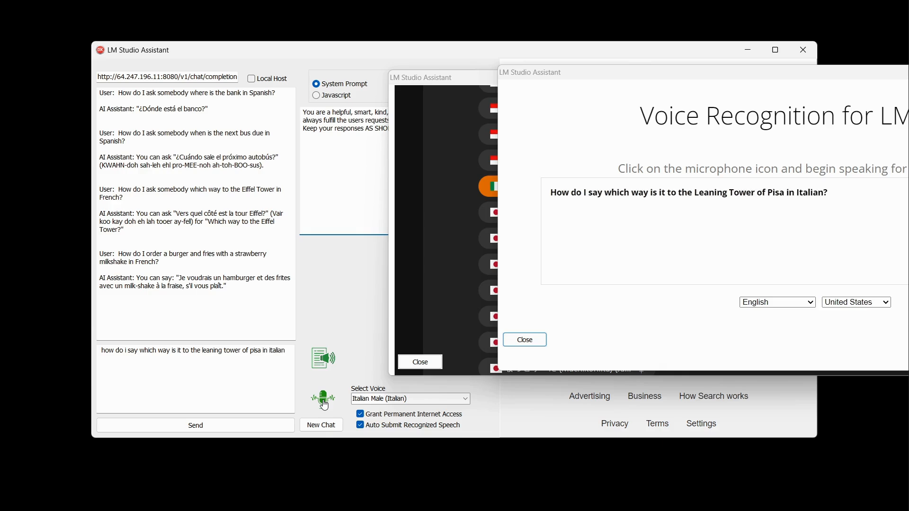
pyautogui.click(194, 425)
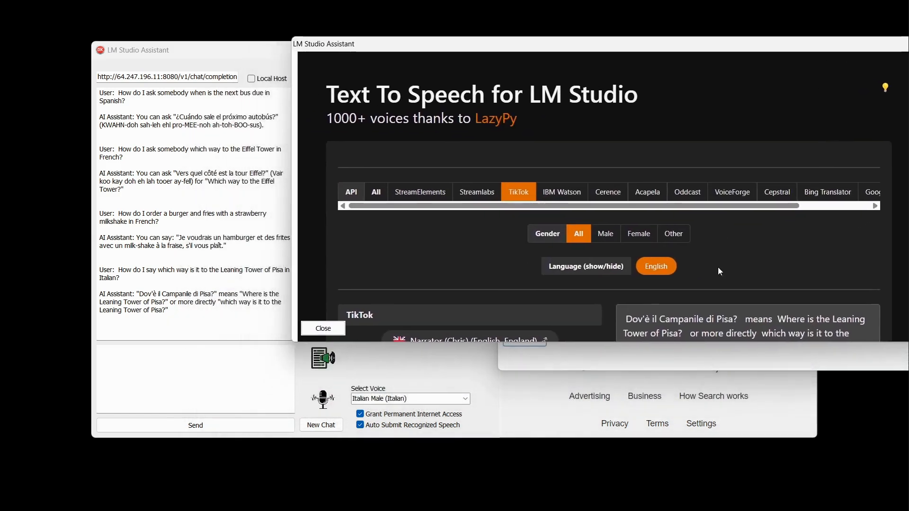
pyautogui.scroll(-3)
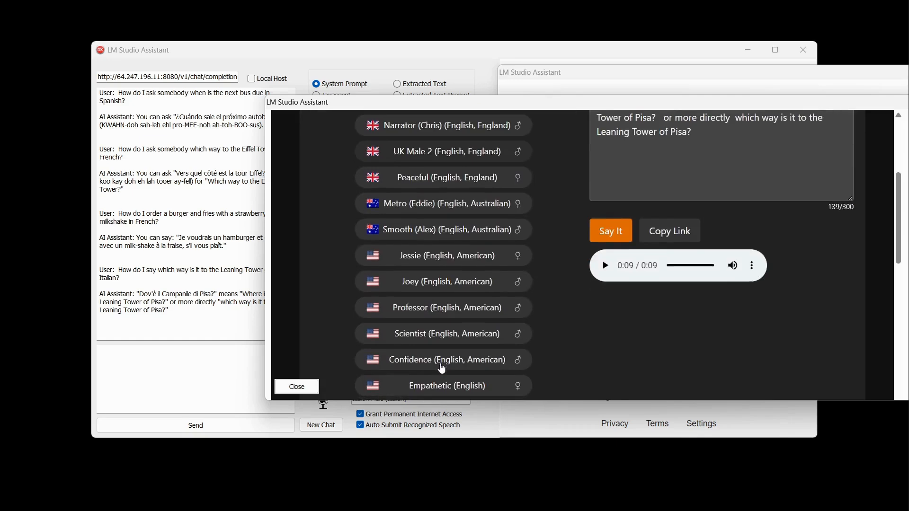
pyautogui.scroll(-3)
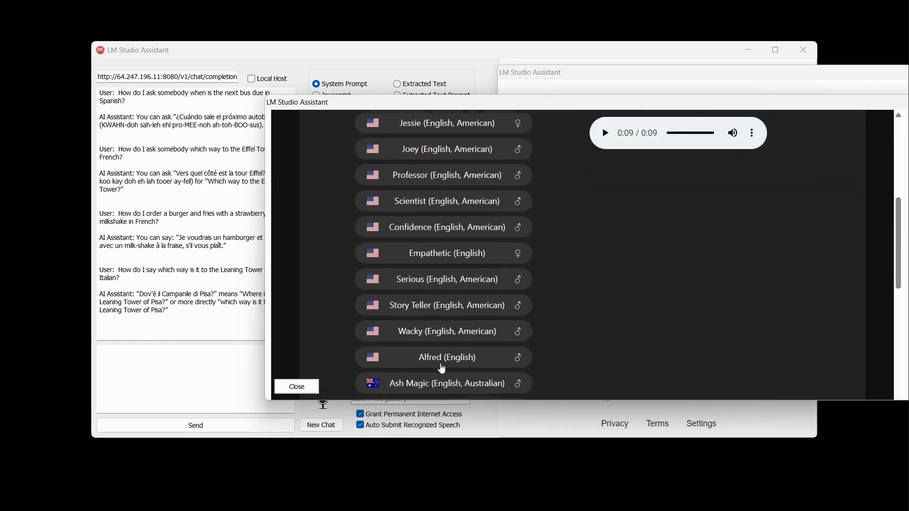
pyautogui.scroll(-3)
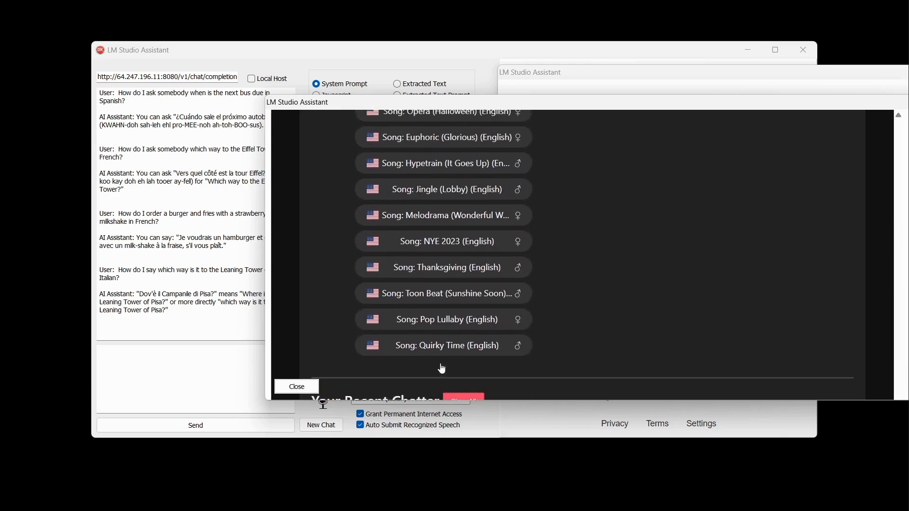
pyautogui.scroll(-3)
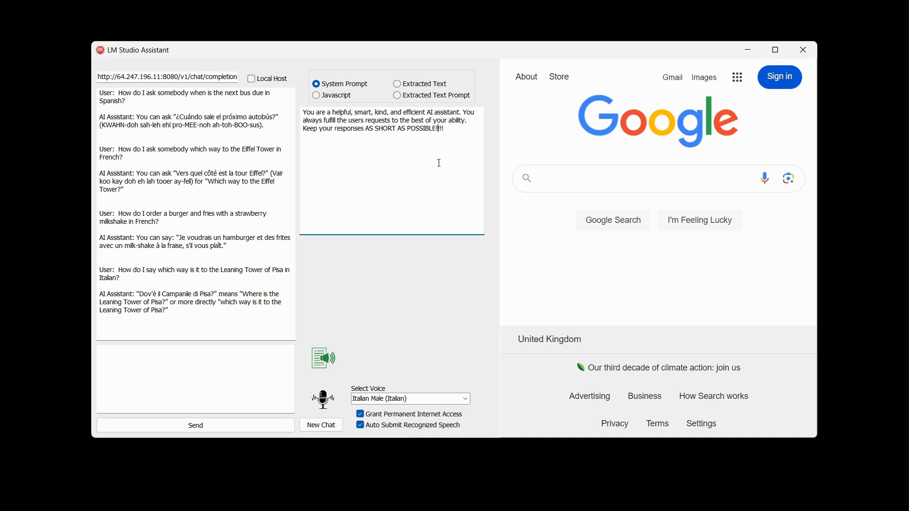
# - Add the 'I'll look online now' search instruction to the system prompt and choose voice Professor (English, American)
pyautogui.write("When asked for up-to-date information, output a VARIATION of I'll look online now<Internet>https://www.google.com/search?q=SUBJECTOFENQUIRY</Internet> then say what, if any current info you have")
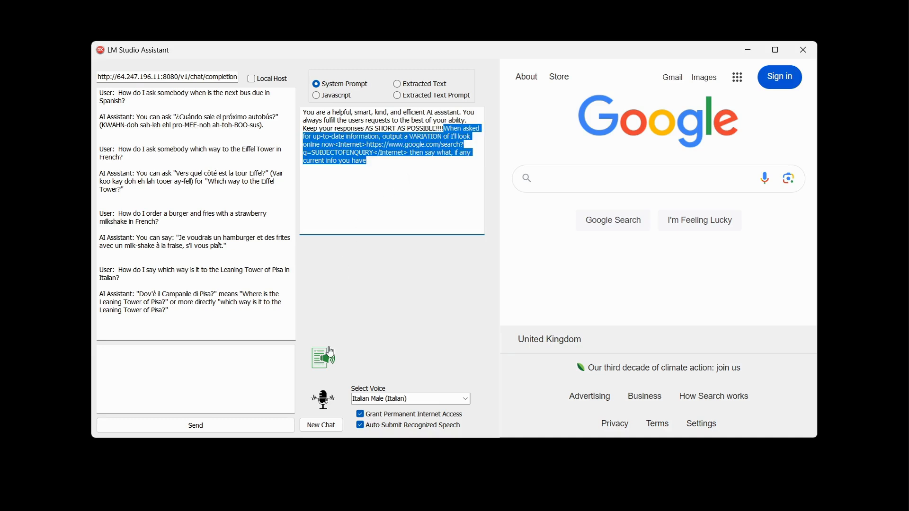
pyautogui.moveTo(323, 356)
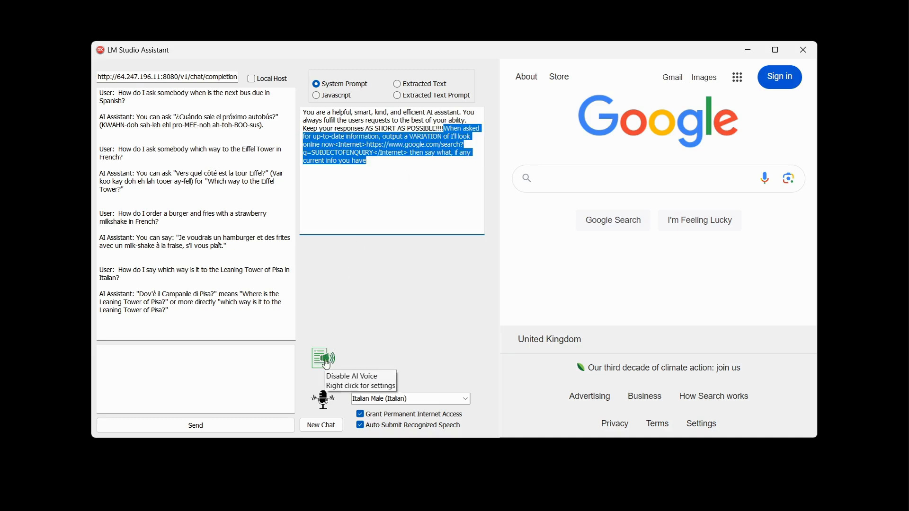
pyautogui.click(320, 425)
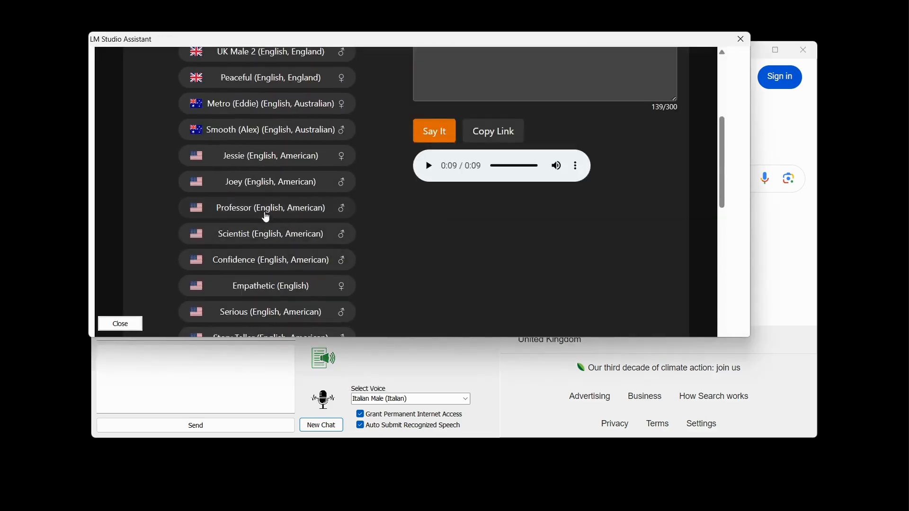
pyautogui.click(266, 208)
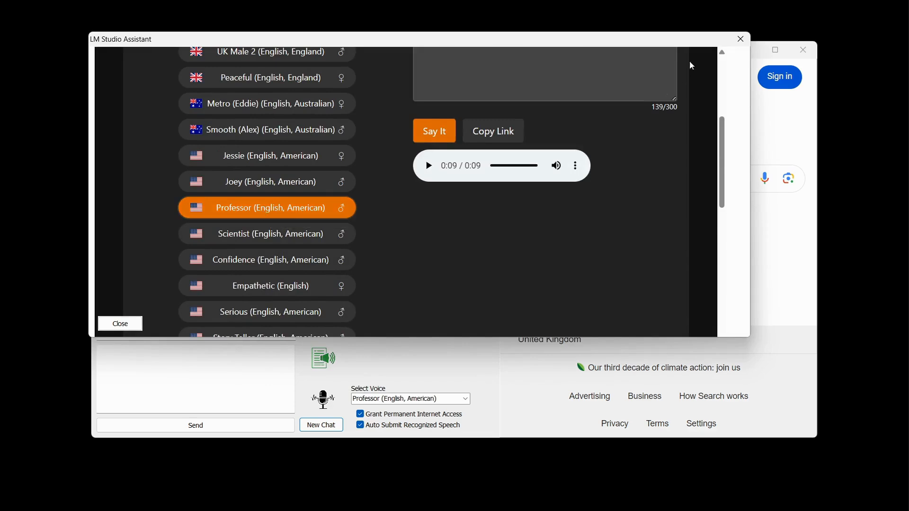
pyautogui.click(120, 323)
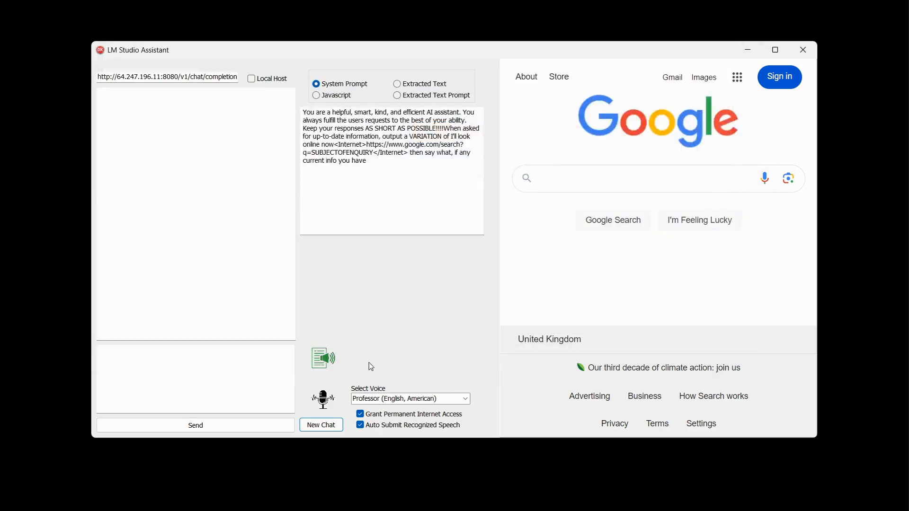
pyautogui.moveTo(323, 399)
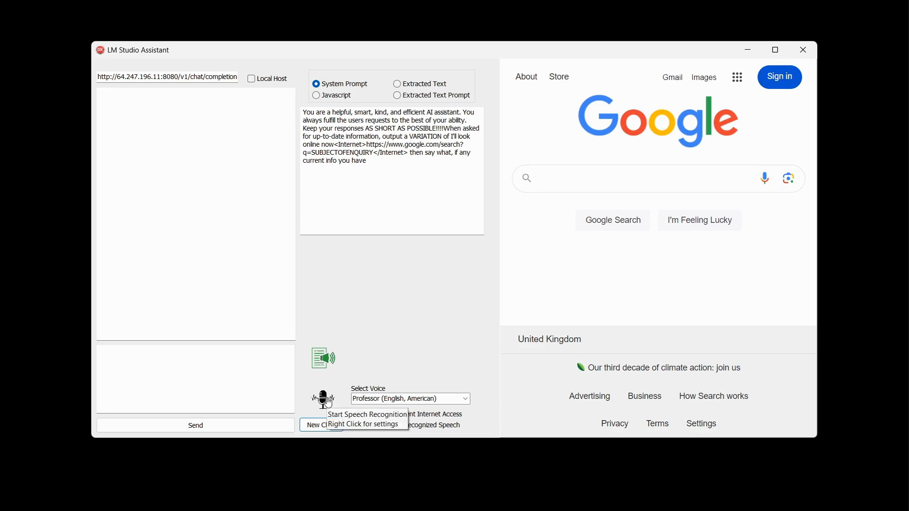
# - Dictate and submit 'what's the latest political news'
pyautogui.rightClick(323, 399)
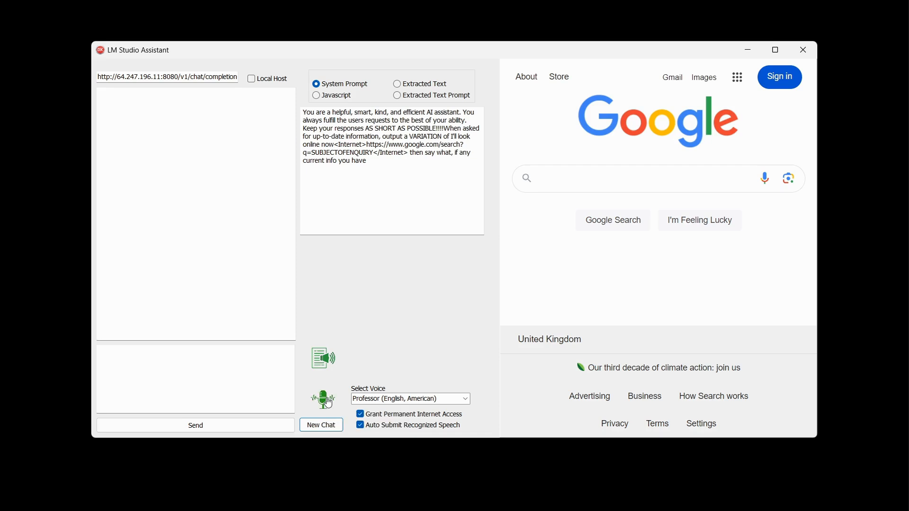
pyautogui.write("what's the")
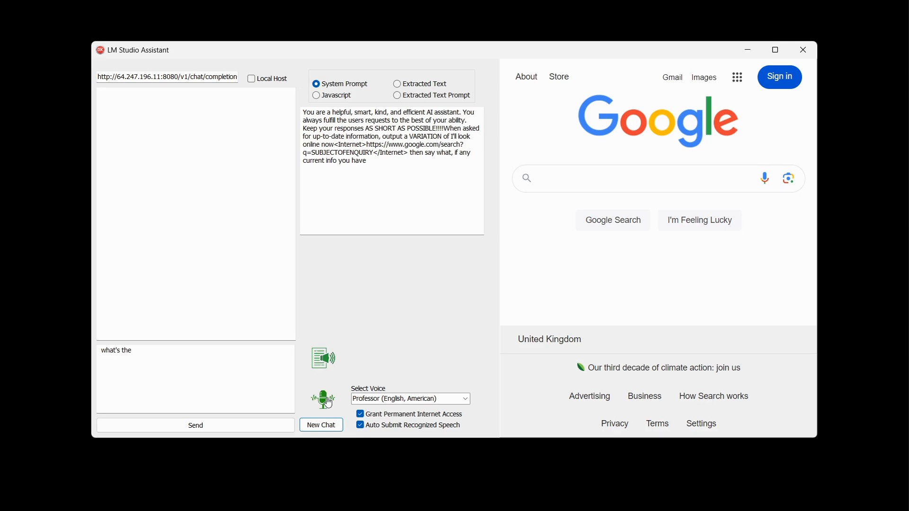
pyautogui.write('latest political news')
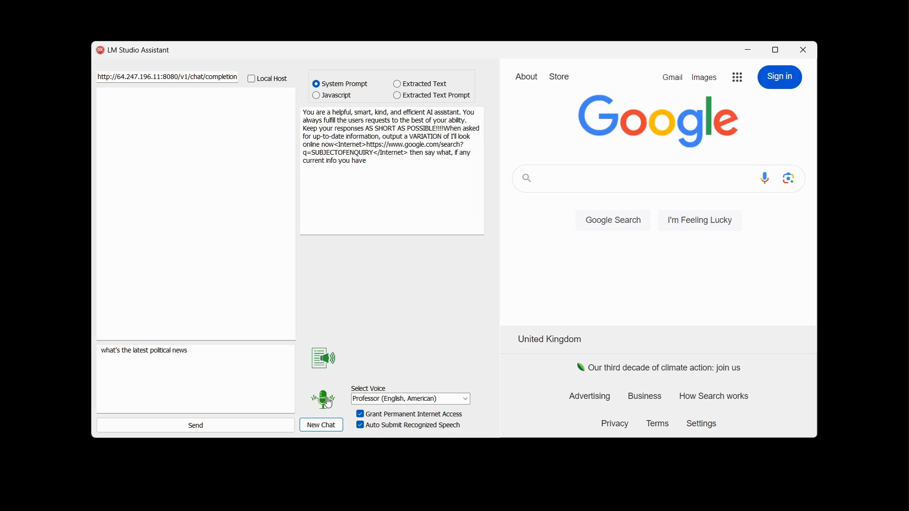
pyautogui.click(194, 425)
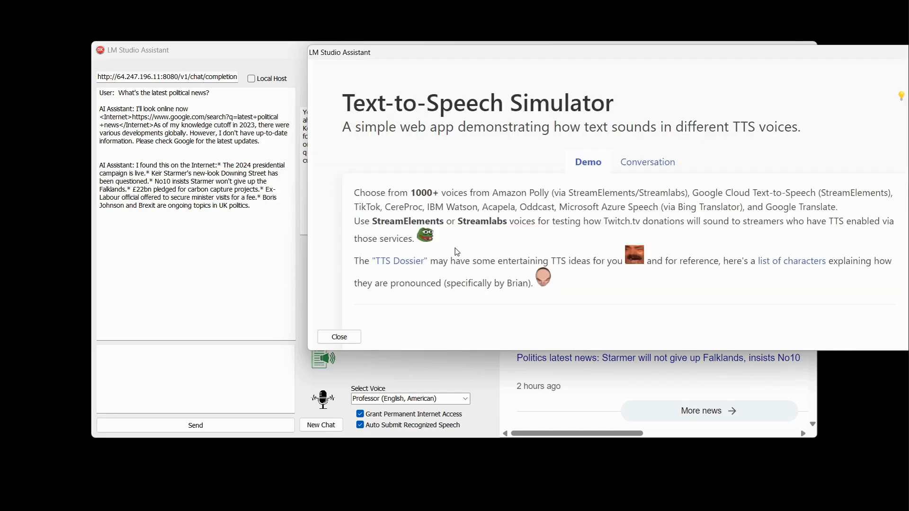
# - Scroll the Text To Speech window while the UK political headlines are read aloud
pyautogui.click(534, 158)
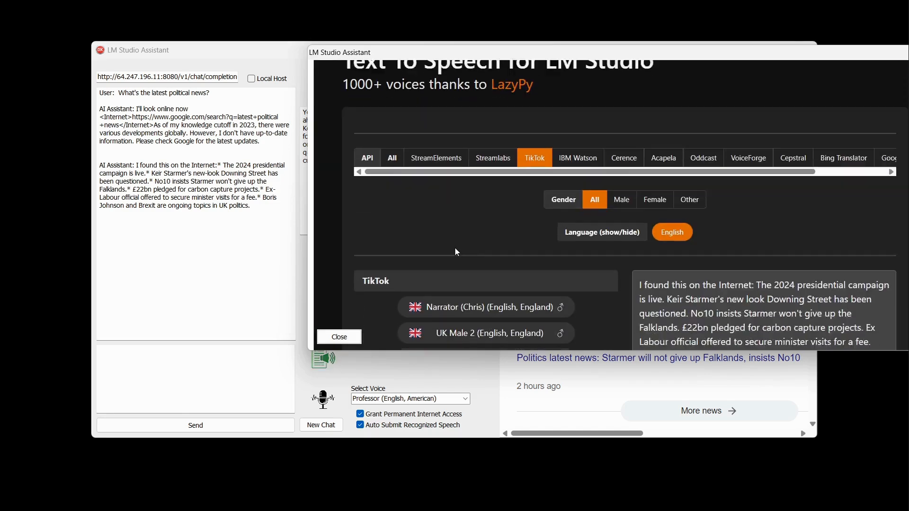
pyautogui.scroll(-3)
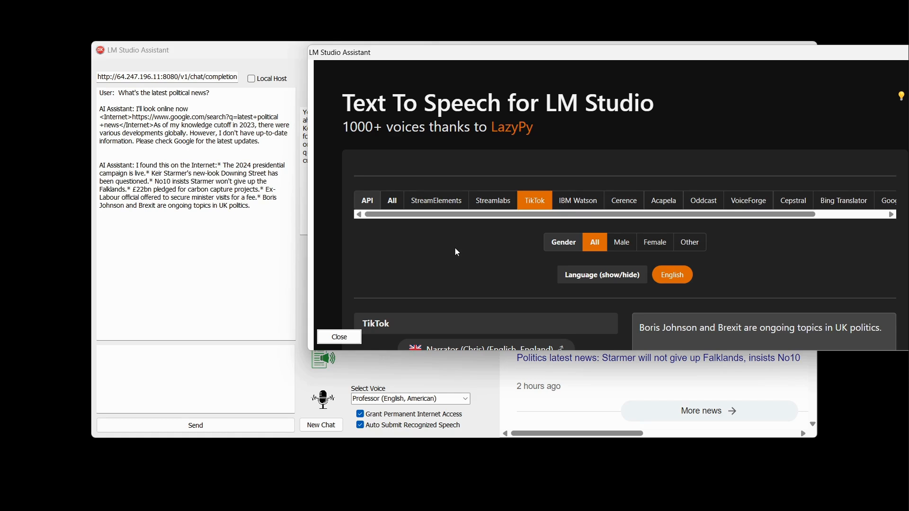
pyautogui.scroll(-3)
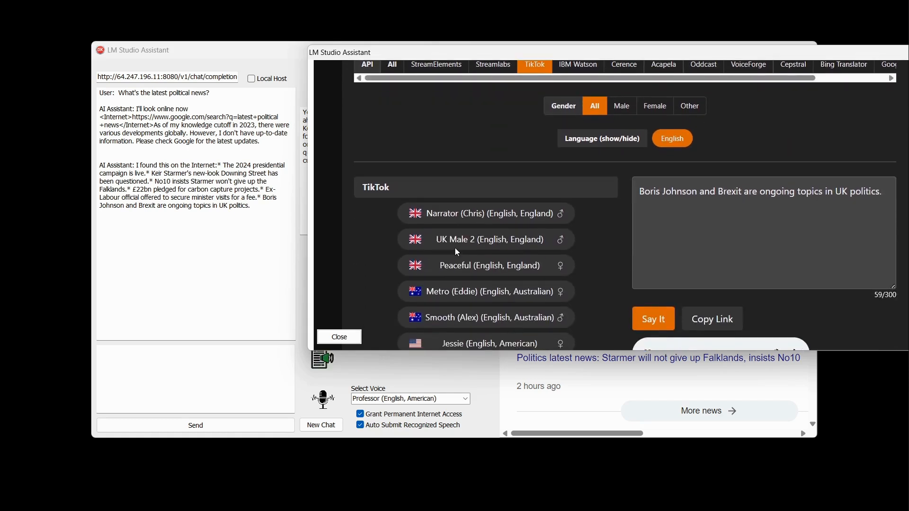